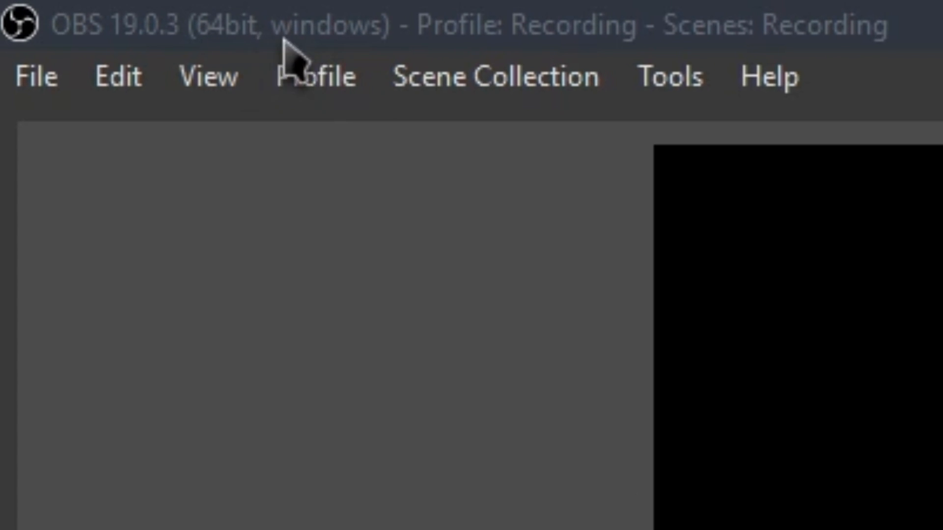
{"action": "mouse_move", "coordinate": [299, 74]}
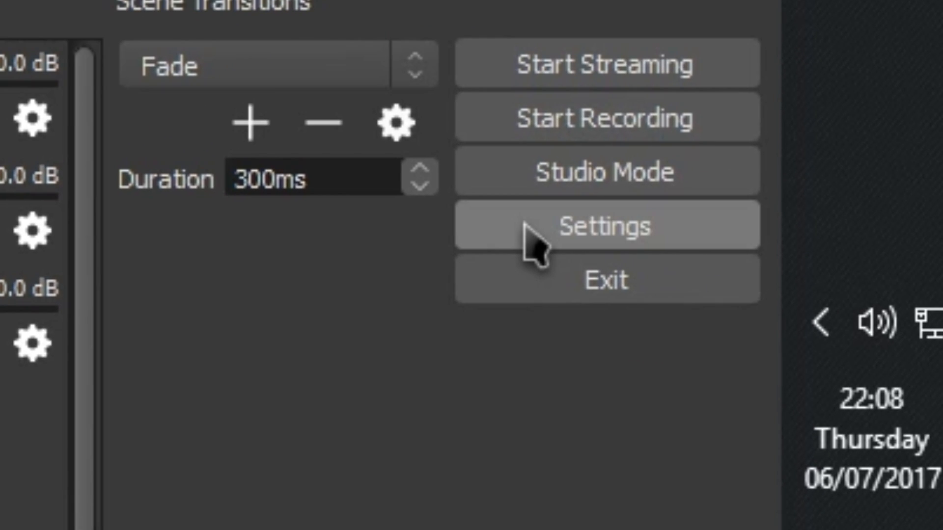
Open OBS Settings and navigate via the Stream page to the Output page.
{"action": "left_click", "coordinate": [605, 226]}
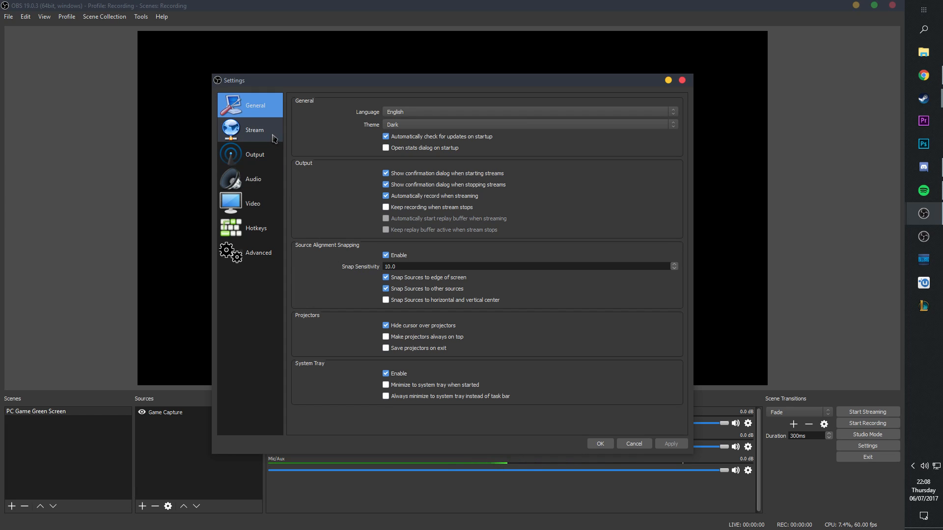
{"action": "left_click", "coordinate": [253, 130]}
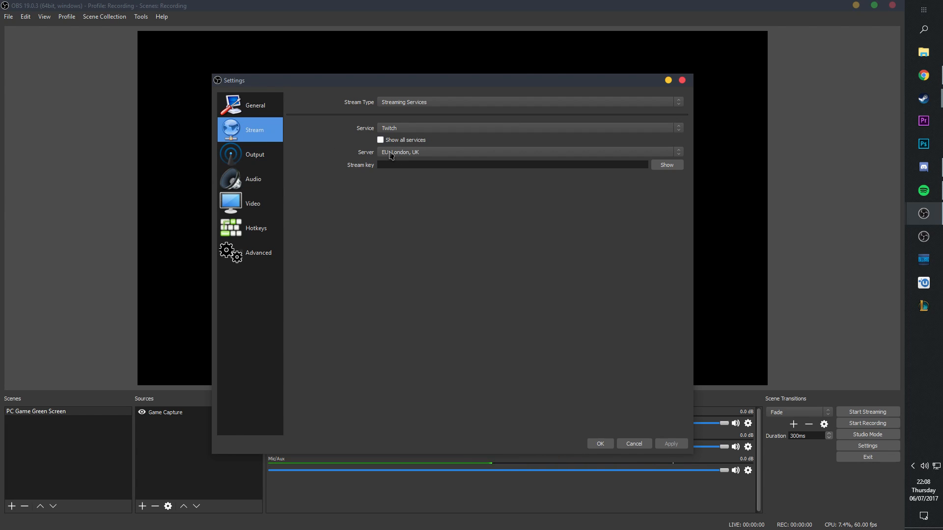
{"action": "left_click", "coordinate": [254, 154]}
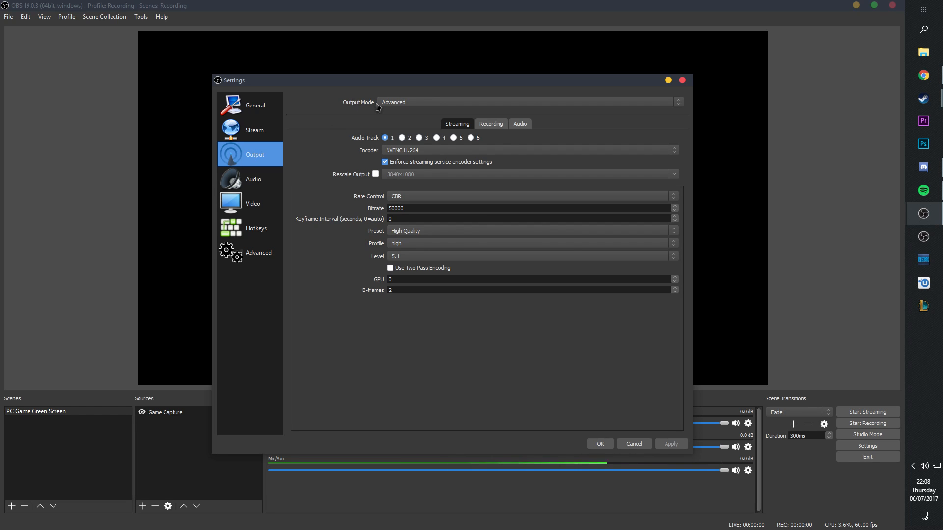
Keep Output Mode on Advanced and show the Recording tab with Type Standard, path D:\Recordings.
{"action": "left_click", "coordinate": [529, 102]}
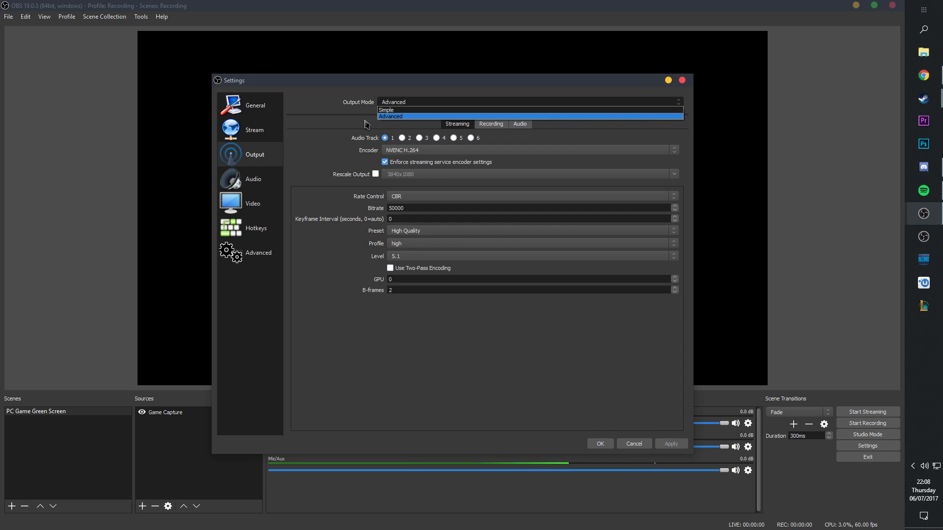
{"action": "left_click", "coordinate": [391, 115]}
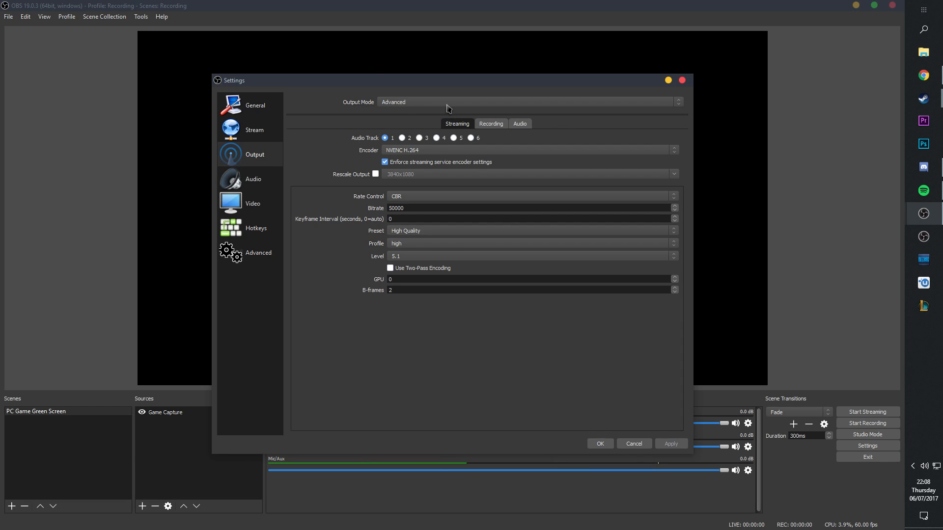
{"action": "mouse_move", "coordinate": [413, 103]}
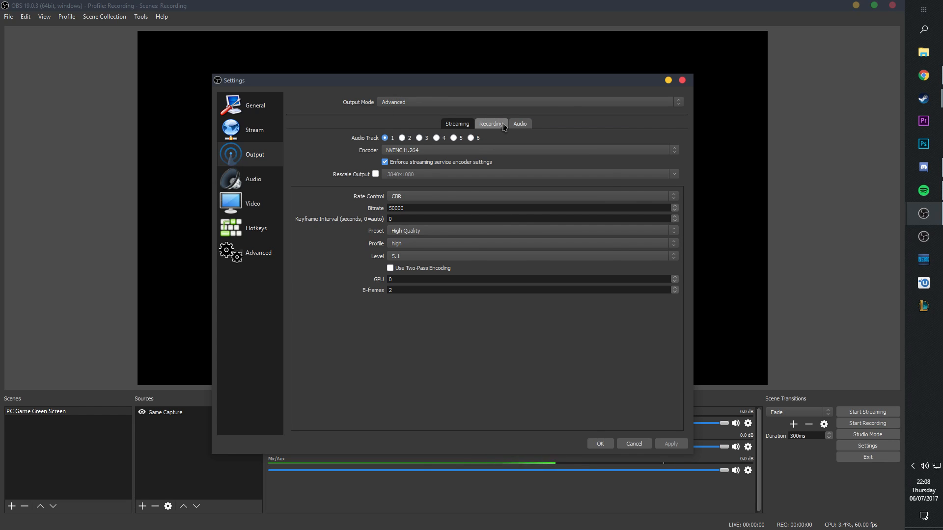
{"action": "left_click", "coordinate": [529, 138]}
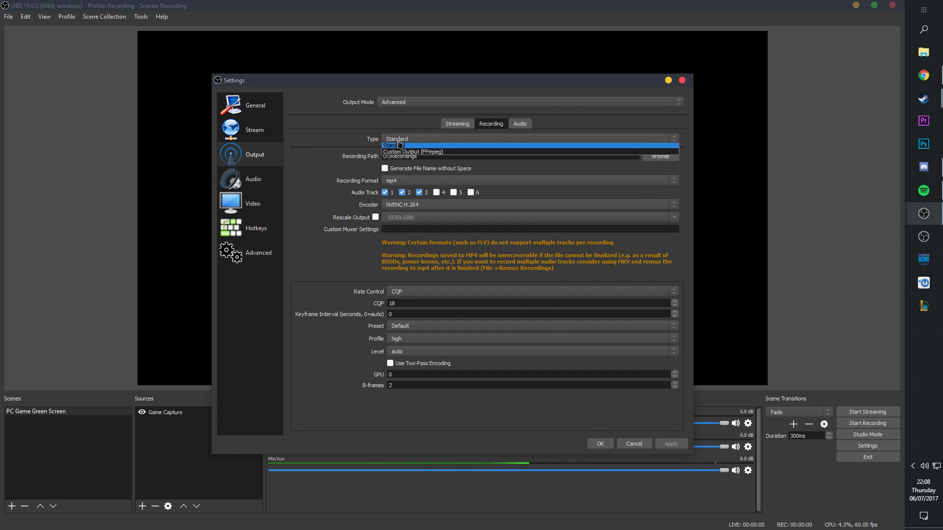
{"action": "left_click", "coordinate": [393, 146]}
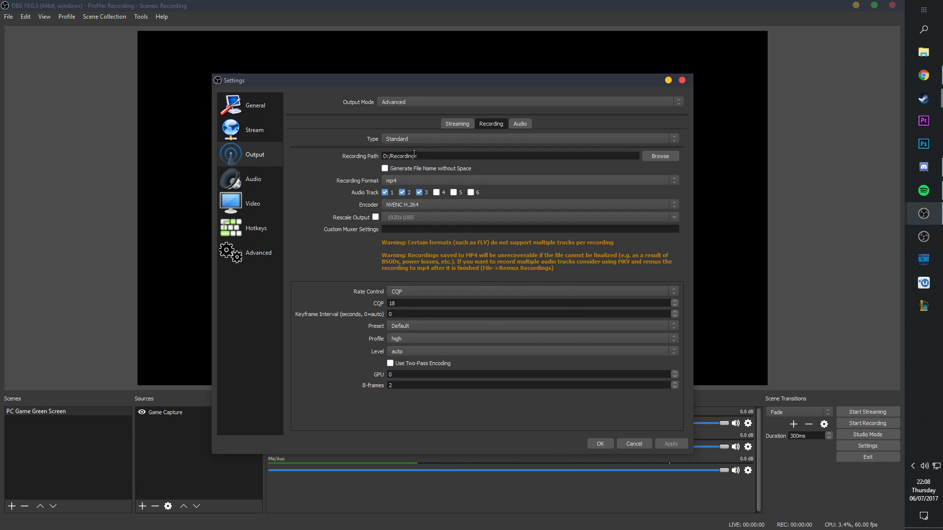
{"action": "mouse_move", "coordinate": [537, 165]}
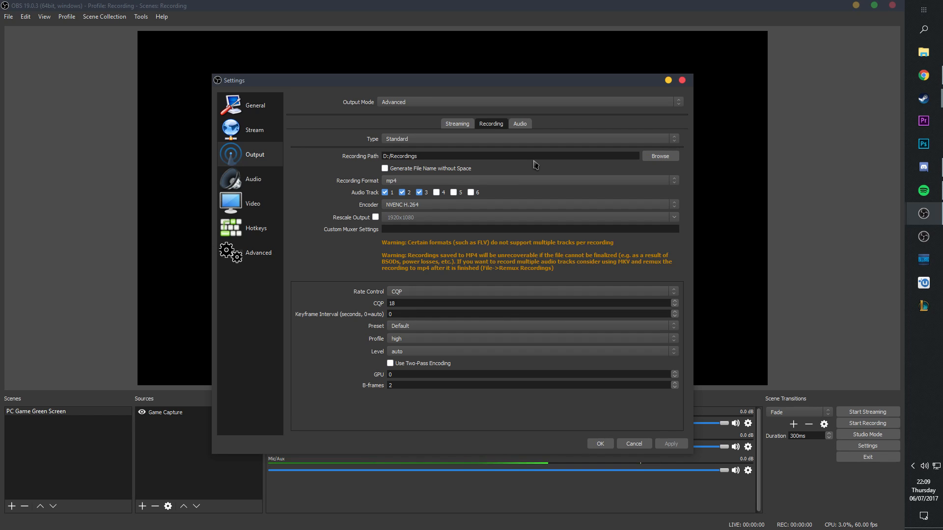
{"action": "mouse_move", "coordinate": [555, 166]}
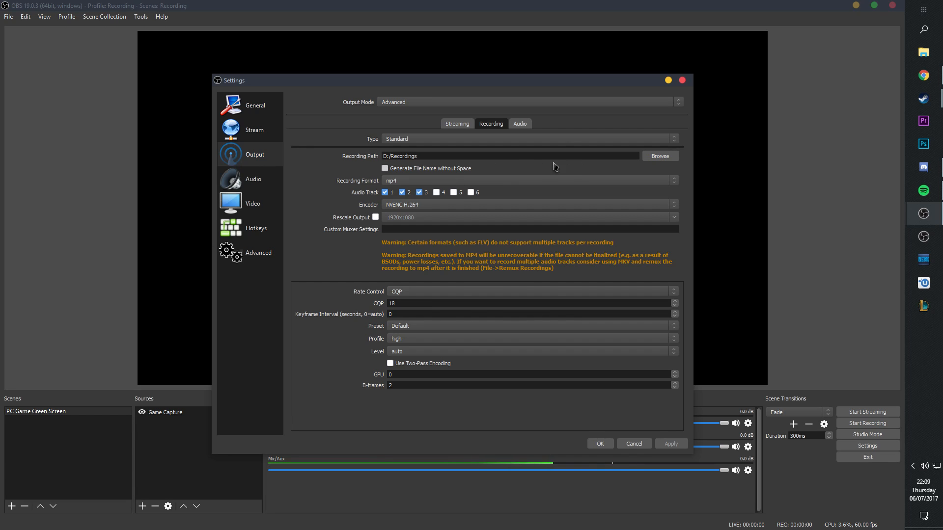
{"action": "mouse_move", "coordinate": [420, 165]}
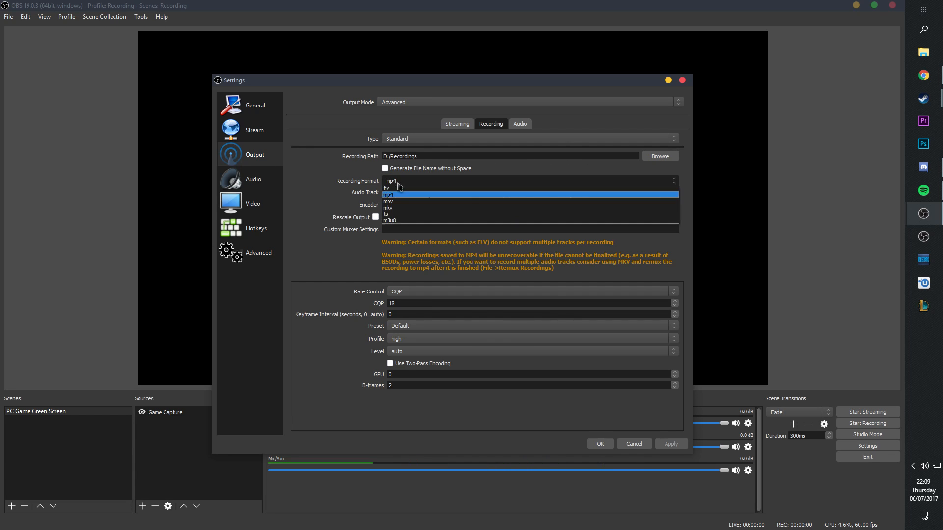
Keep mp4 as the recording format.
{"action": "left_click", "coordinate": [407, 195]}
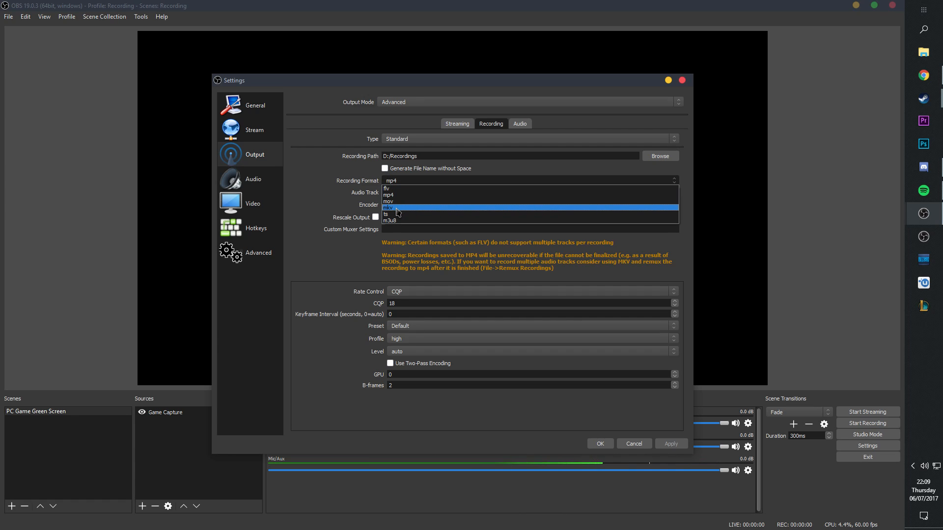
{"action": "mouse_move", "coordinate": [403, 214]}
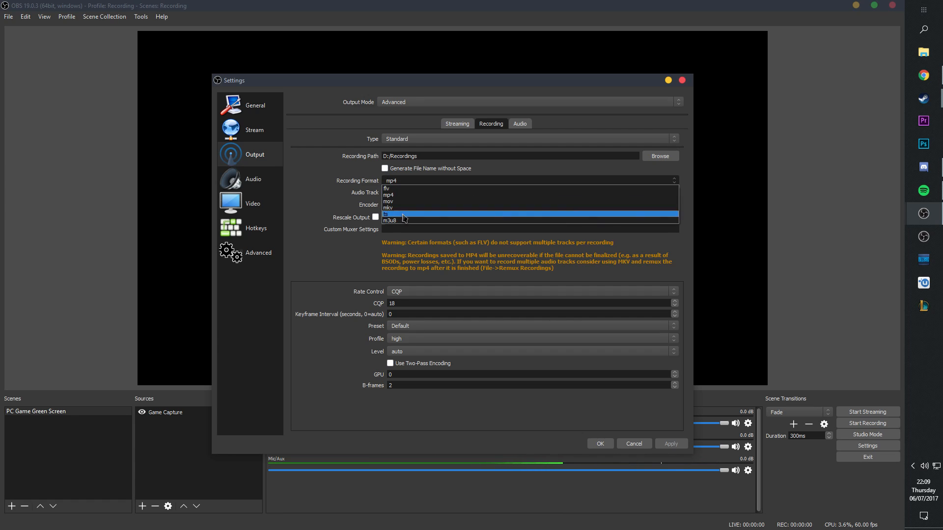
{"action": "mouse_move", "coordinate": [403, 196]}
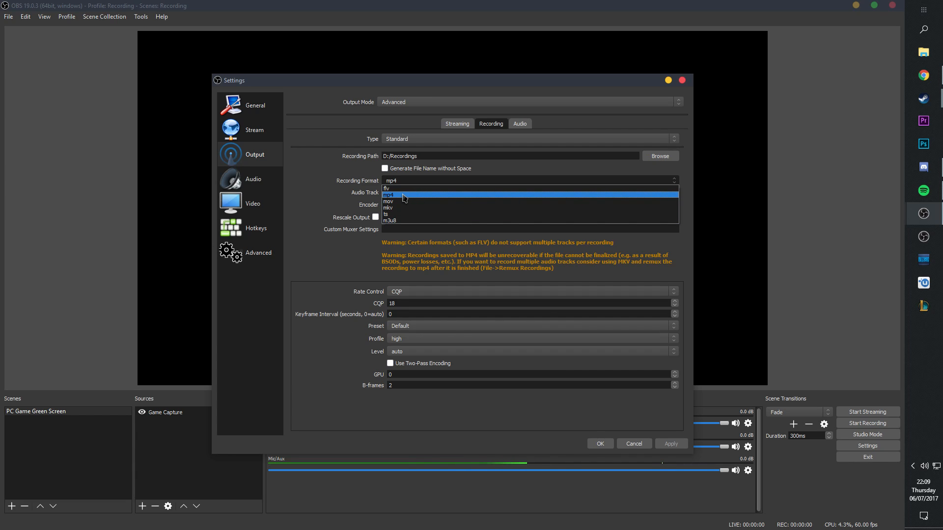
{"action": "left_click", "coordinate": [389, 195]}
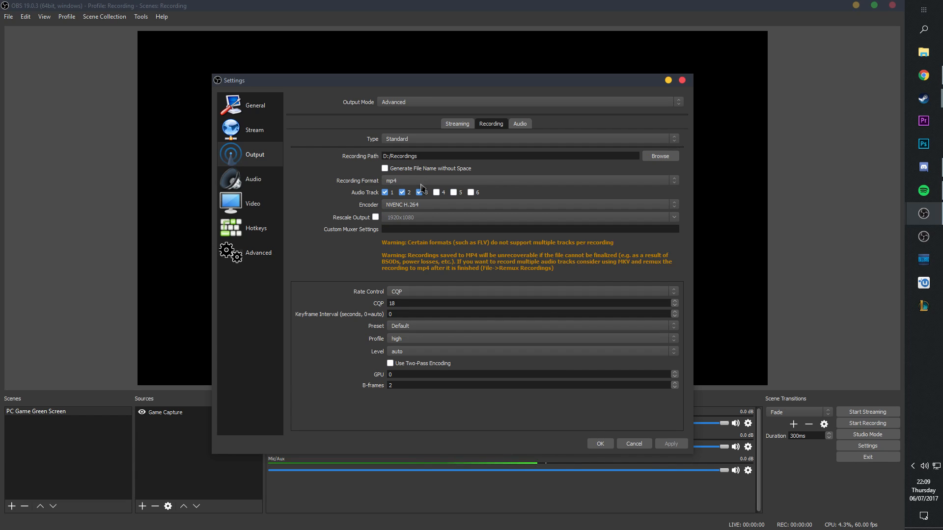
Toggle audio tracks 1, 2 and 3 off and back on so all three stay included in recordings.
{"action": "left_click", "coordinate": [402, 193]}
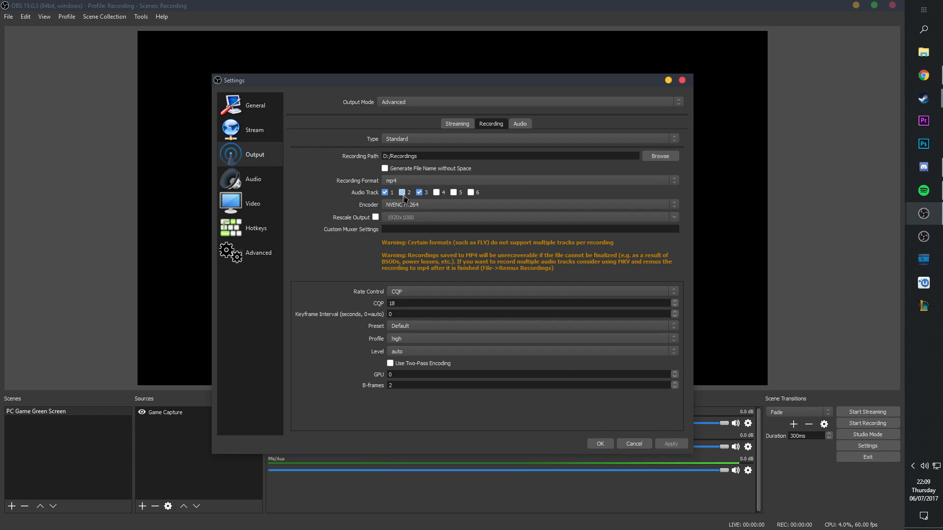
{"action": "left_click", "coordinate": [402, 193]}
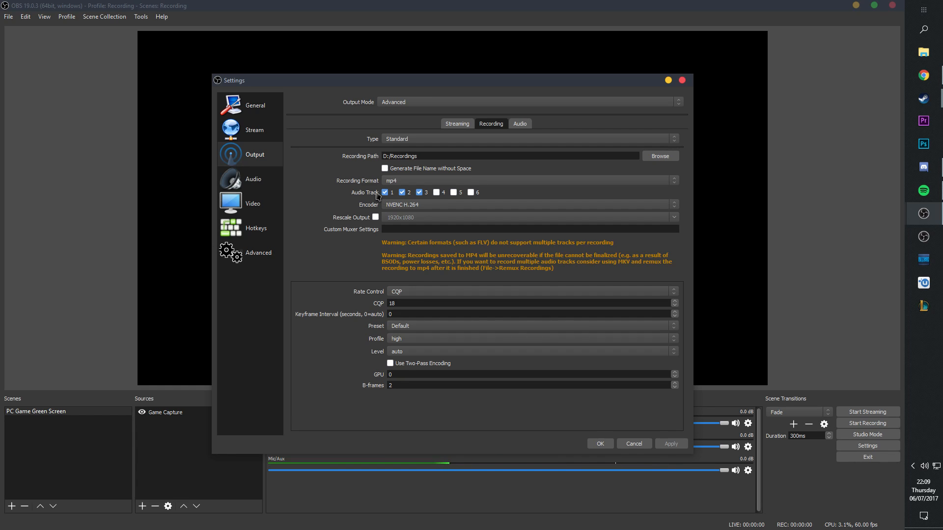
{"action": "left_click", "coordinate": [419, 193]}
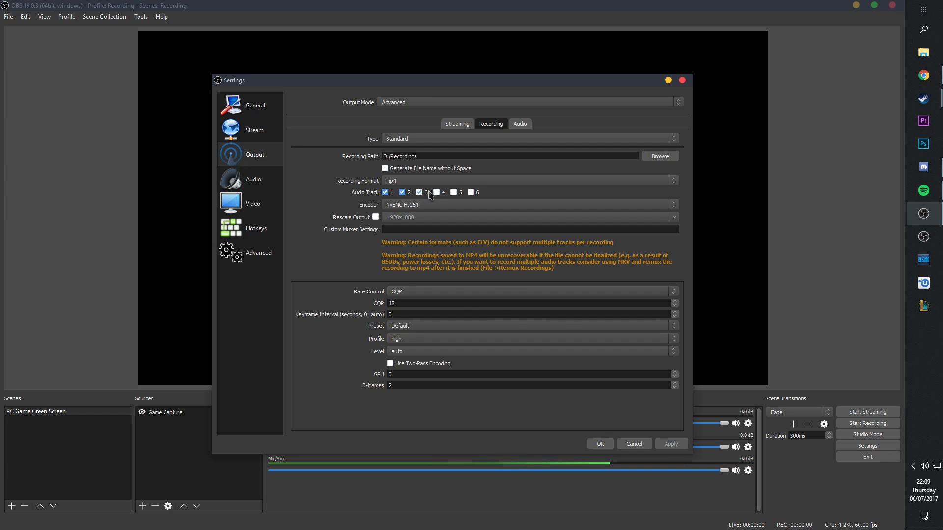
{"action": "left_click", "coordinate": [420, 192]}
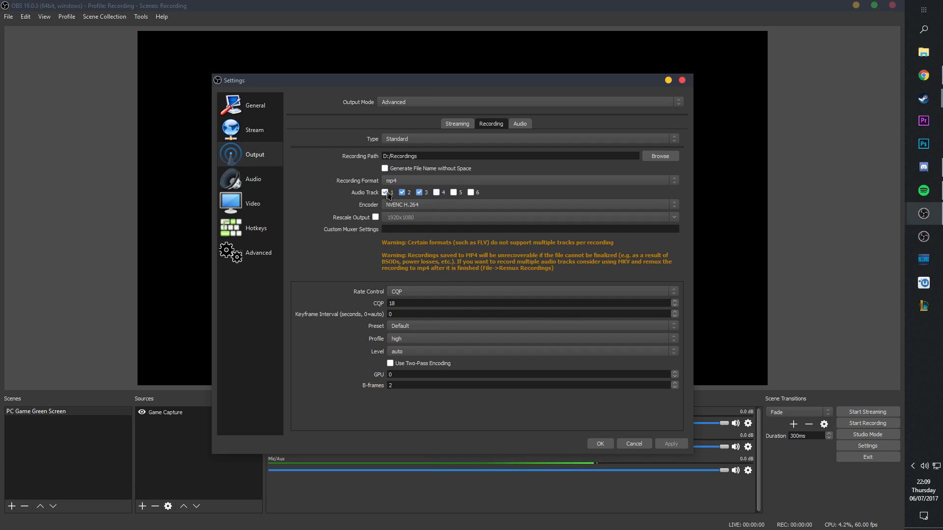
{"action": "left_click", "coordinate": [384, 192]}
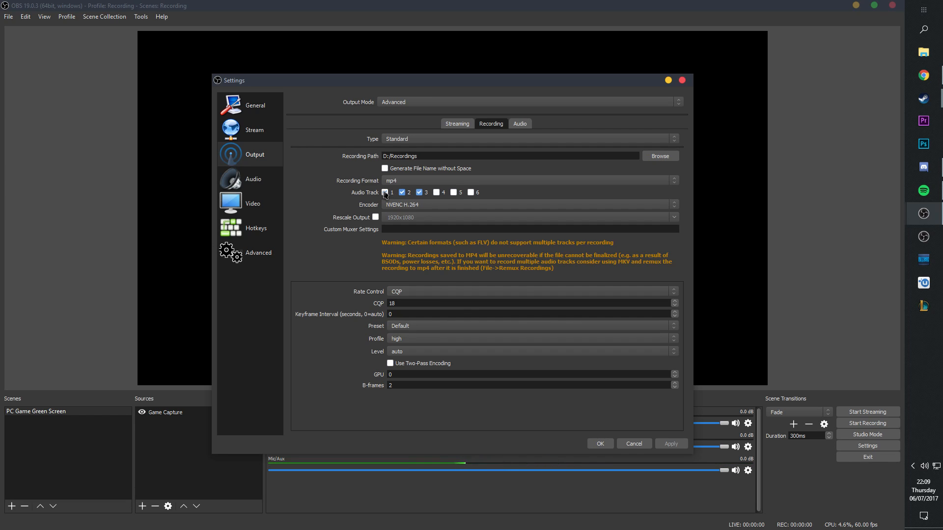
{"action": "left_click", "coordinate": [381, 193]}
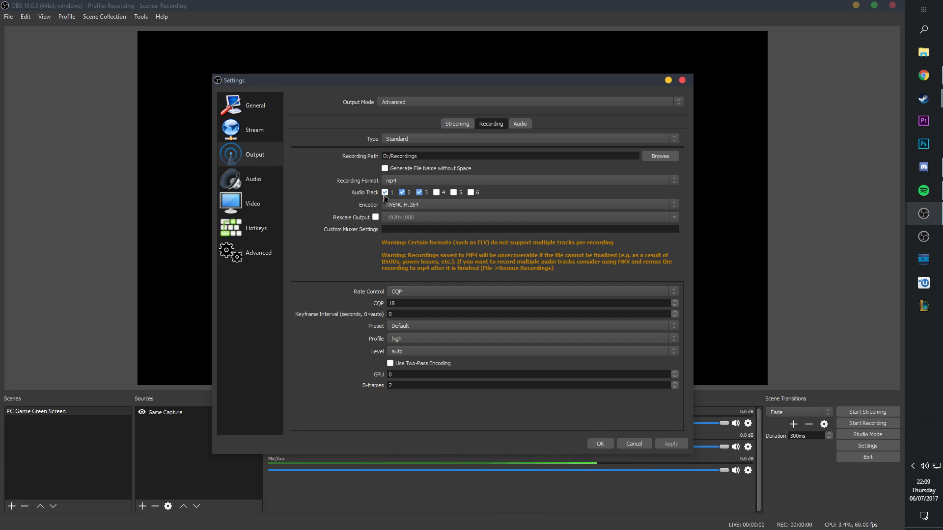
{"action": "left_click", "coordinate": [402, 192]}
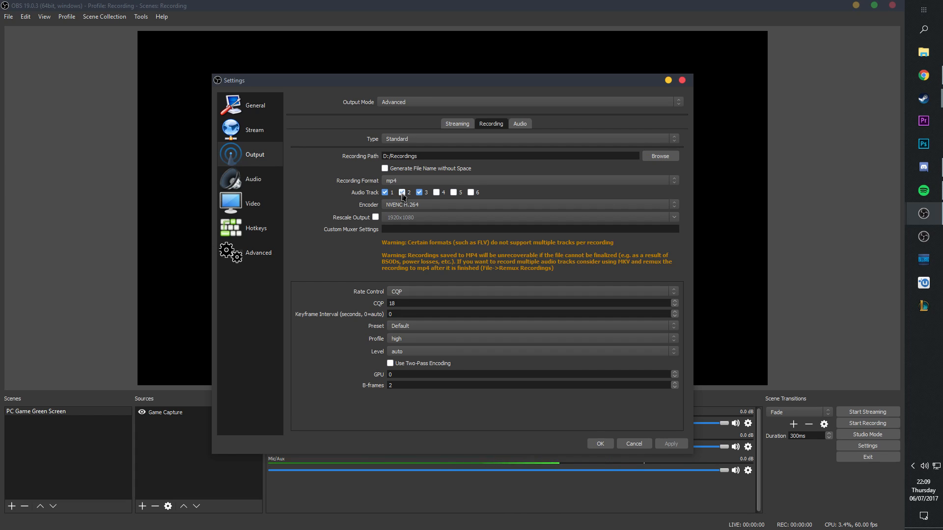
{"action": "left_click", "coordinate": [402, 192]}
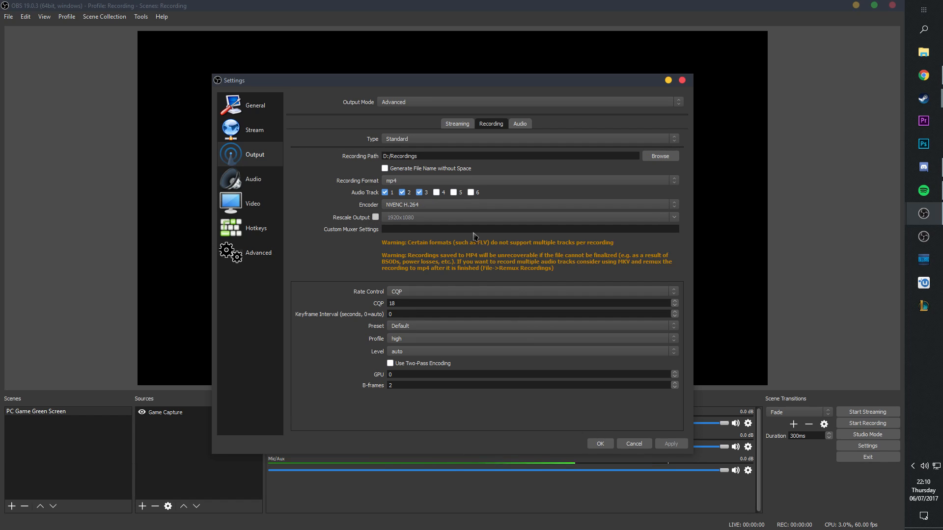
{"action": "mouse_move", "coordinate": [419, 208]}
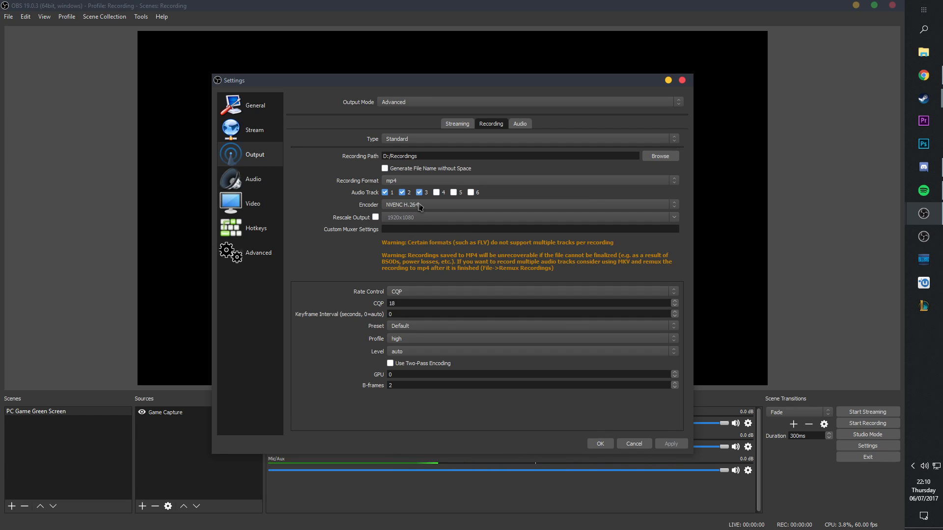
Show the recording encoder choices: stream encoder, NVENC H.264 and x264.
{"action": "left_click", "coordinate": [528, 205]}
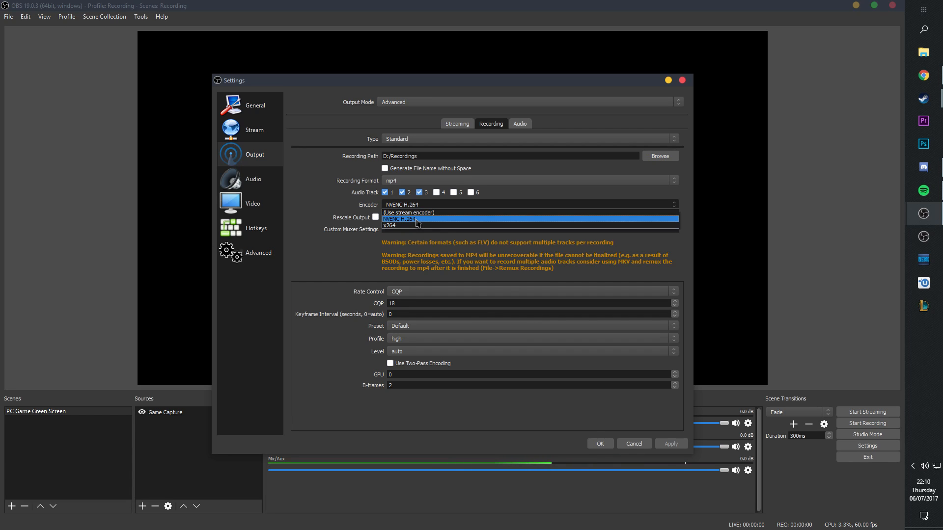
{"action": "mouse_move", "coordinate": [424, 222]}
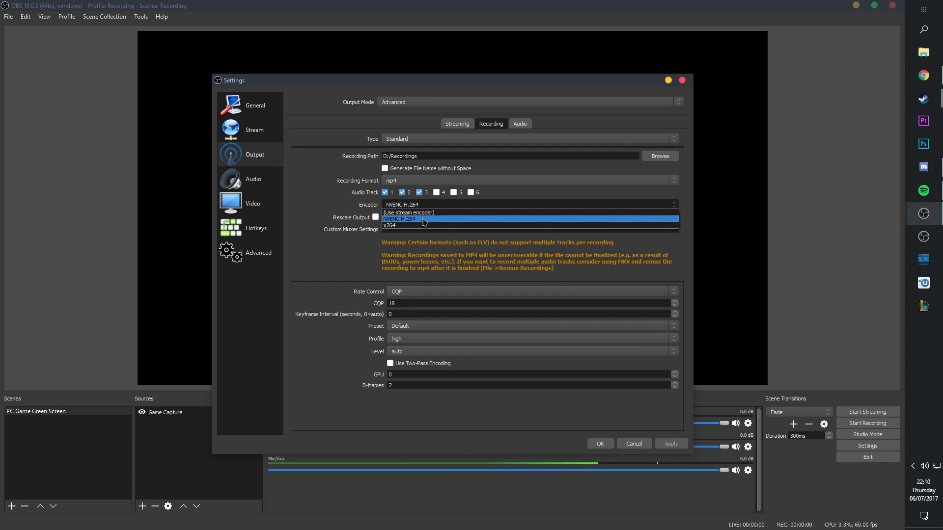
{"action": "mouse_move", "coordinate": [409, 222]}
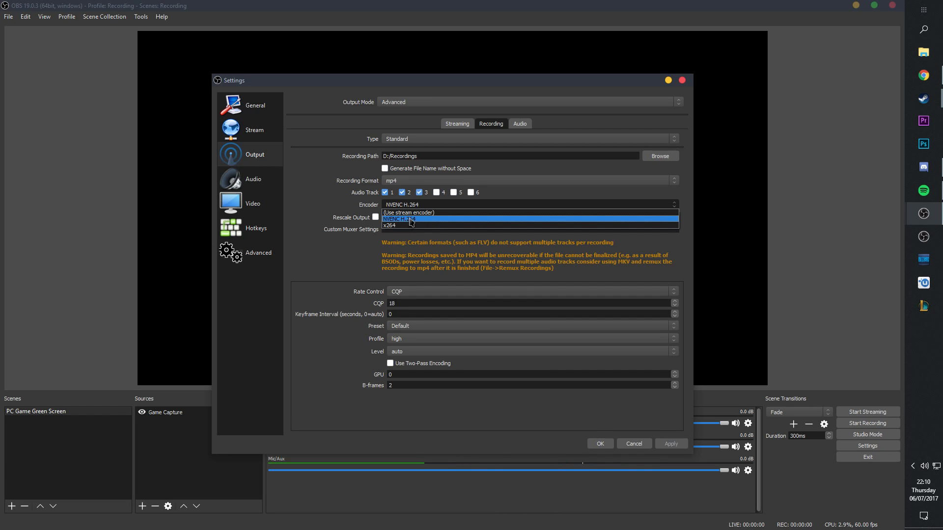
{"action": "mouse_move", "coordinate": [391, 229]}
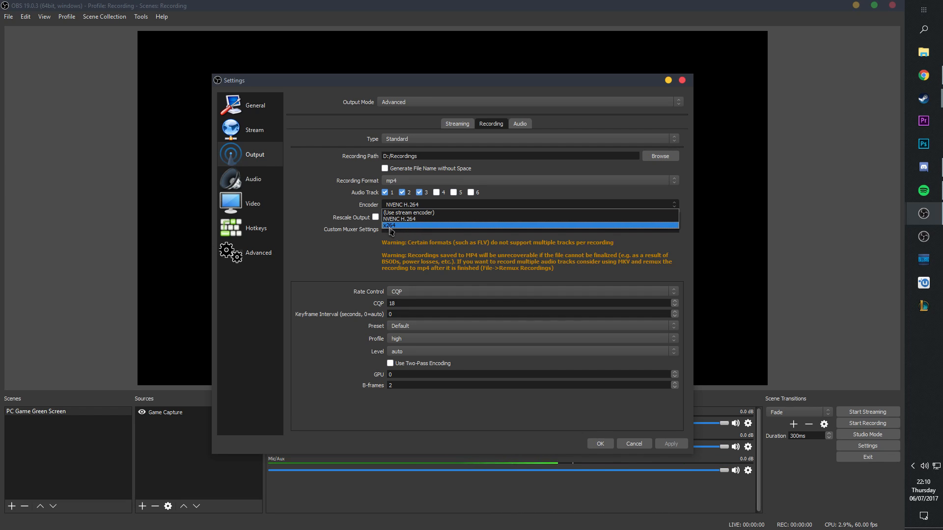
{"action": "mouse_move", "coordinate": [412, 230]}
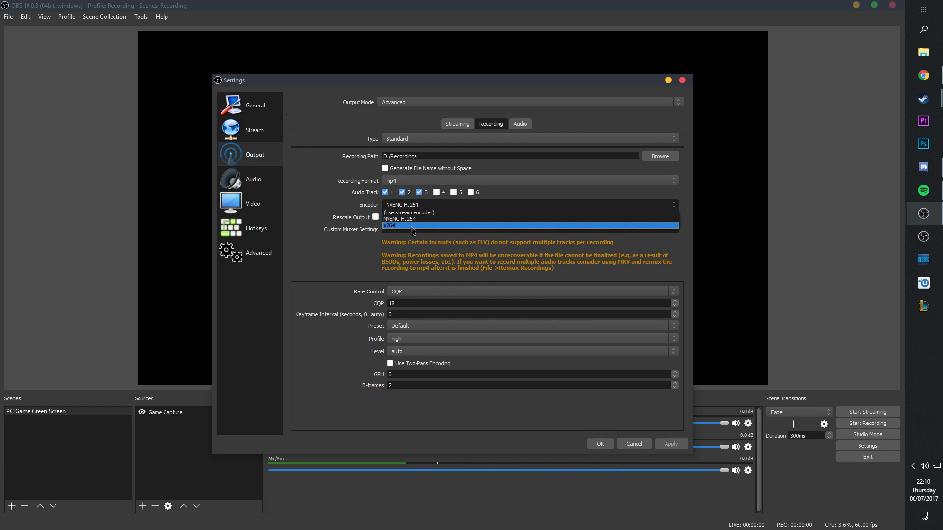
{"action": "mouse_move", "coordinate": [408, 219]}
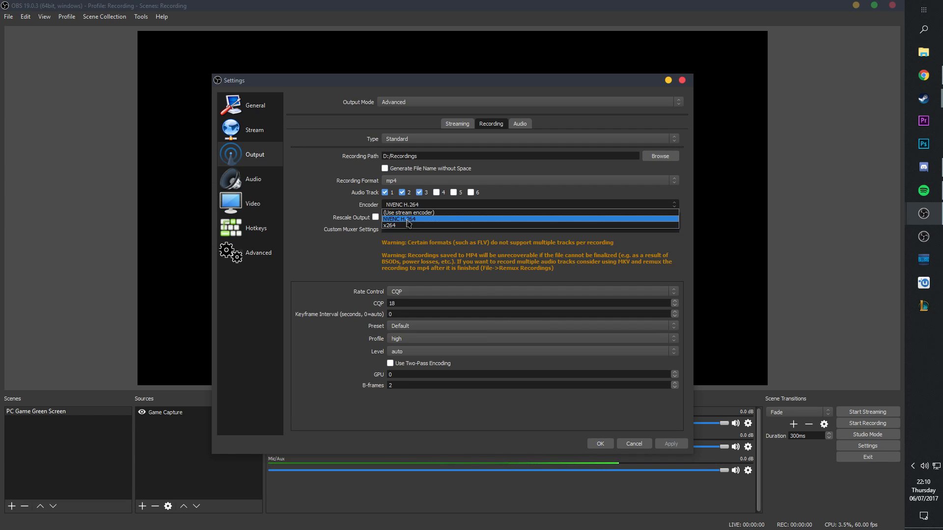
{"action": "mouse_move", "coordinate": [409, 212]}
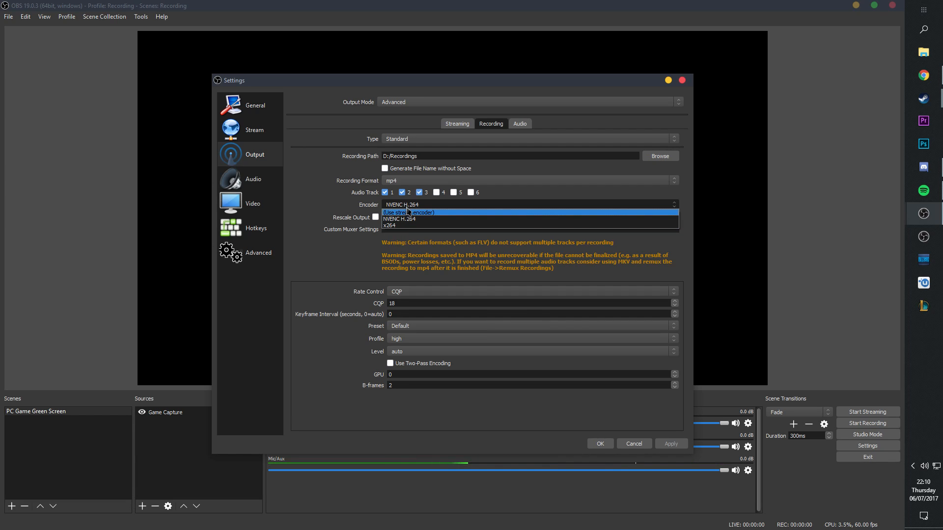
Keep NVENC H.264 as recording encoder with CQP rate control at CQP 18.
{"action": "left_click", "coordinate": [399, 219]}
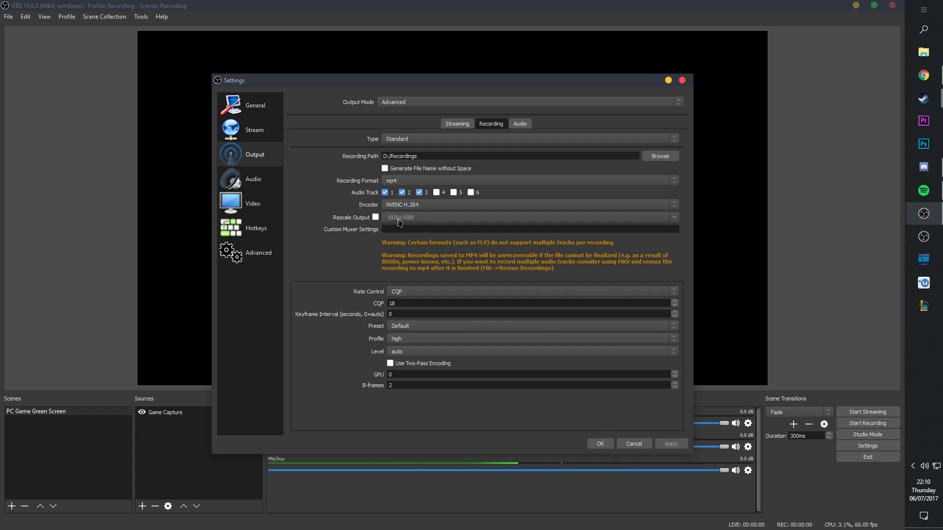
{"action": "mouse_move", "coordinate": [408, 223]}
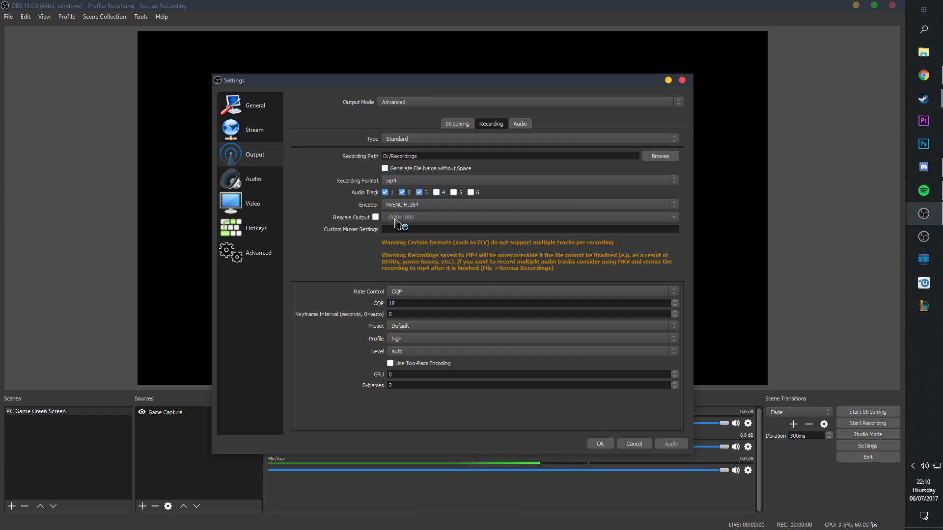
{"action": "mouse_move", "coordinate": [405, 226]}
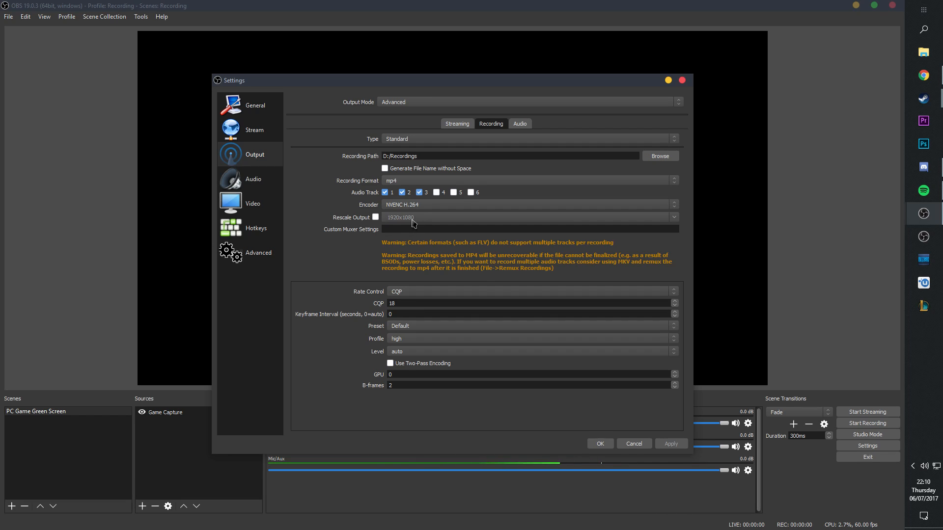
{"action": "mouse_move", "coordinate": [422, 290]}
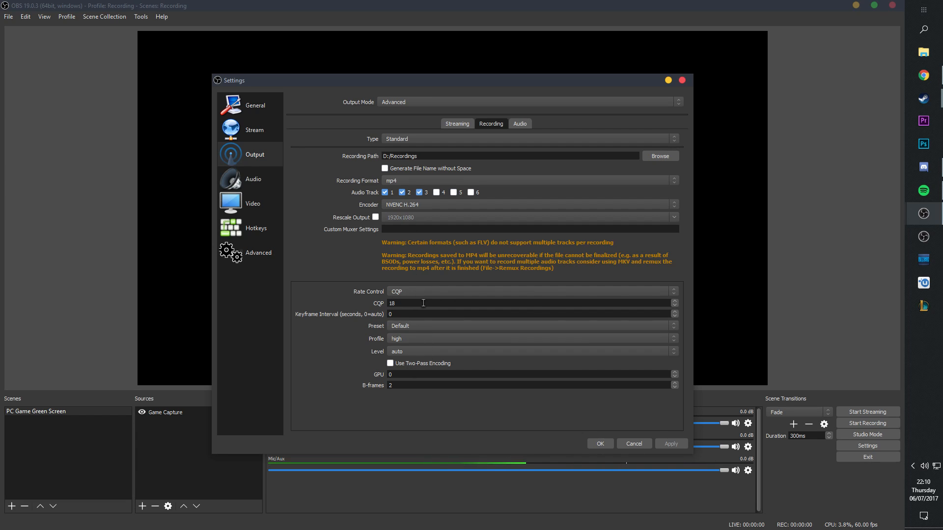
{"action": "mouse_move", "coordinate": [420, 298]}
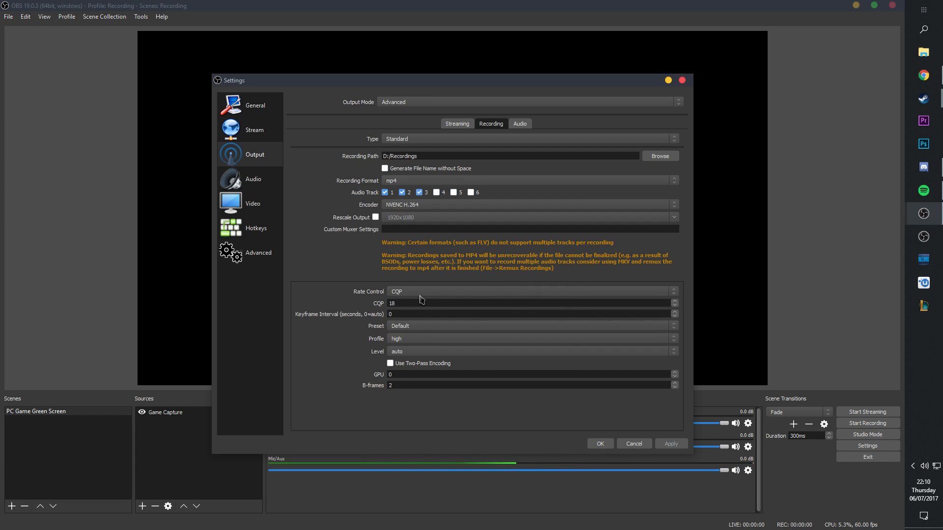
{"action": "left_click", "coordinate": [528, 291]}
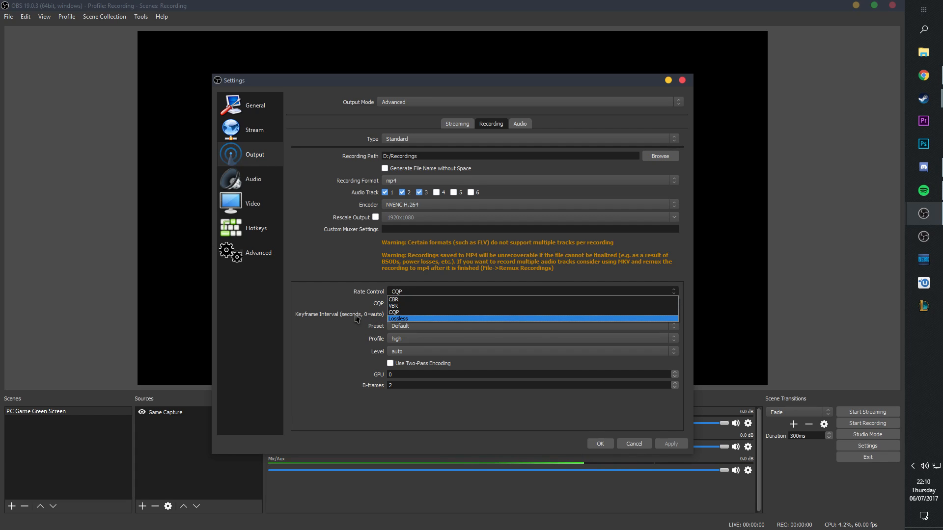
{"action": "left_click", "coordinate": [394, 312]}
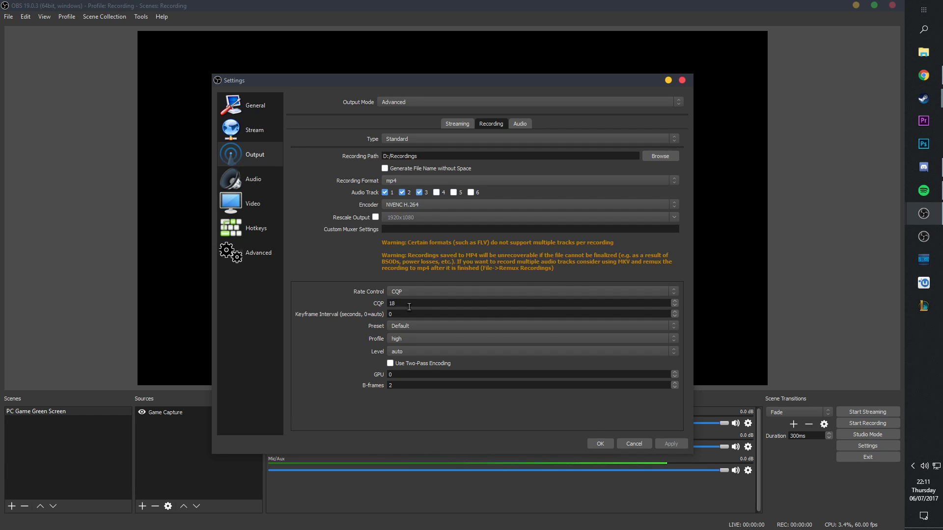
{"action": "mouse_move", "coordinate": [405, 306]}
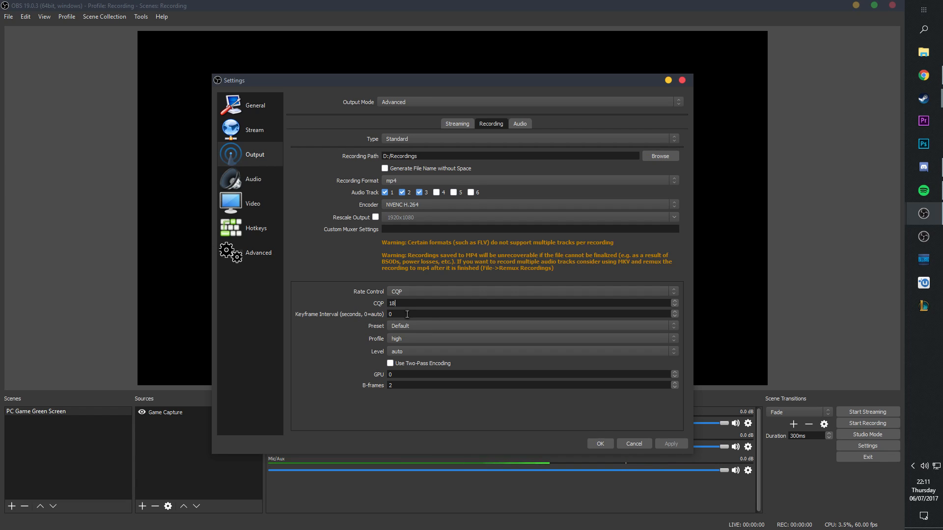
{"action": "mouse_move", "coordinate": [407, 328]}
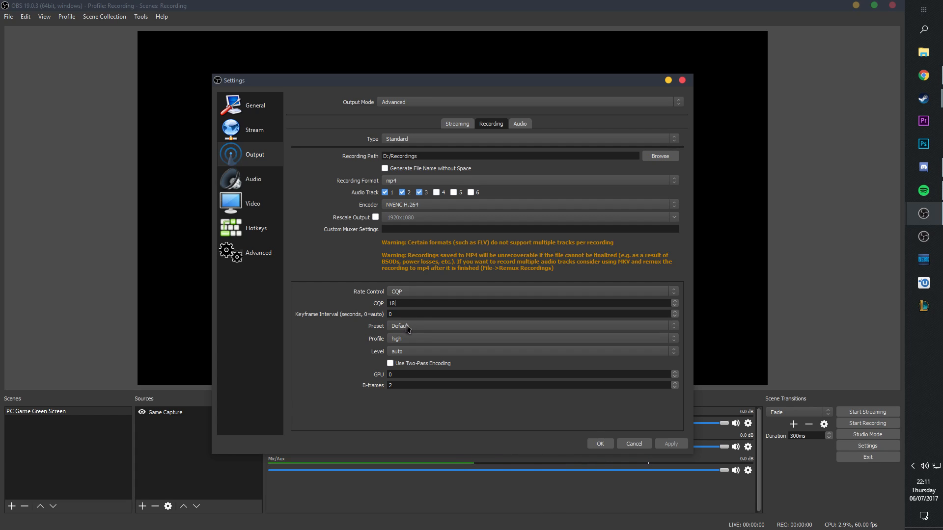
{"action": "left_click", "coordinate": [529, 327]}
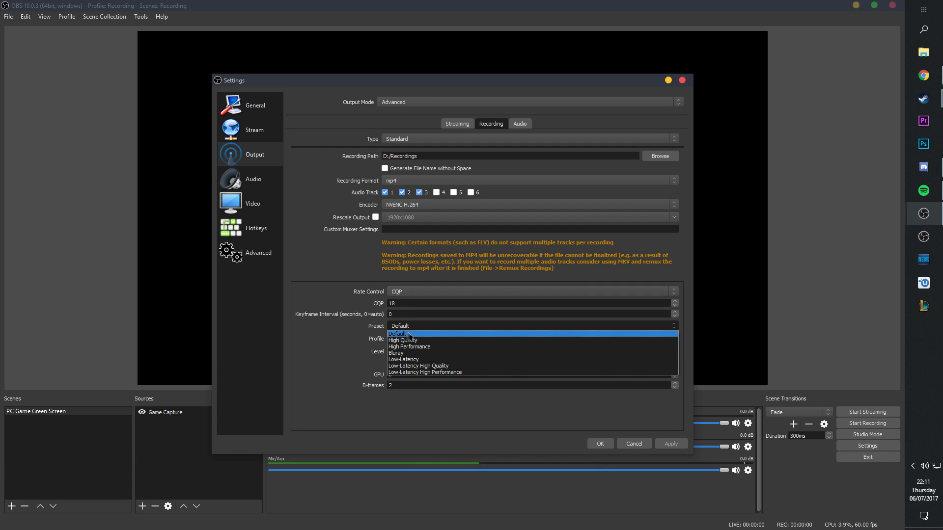
{"action": "left_click", "coordinate": [403, 340]}
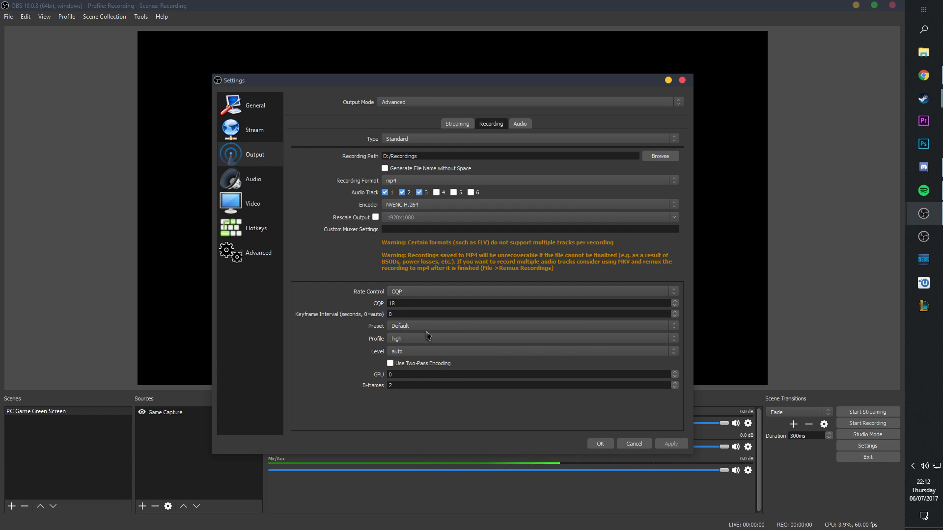
{"action": "left_click", "coordinate": [530, 326]}
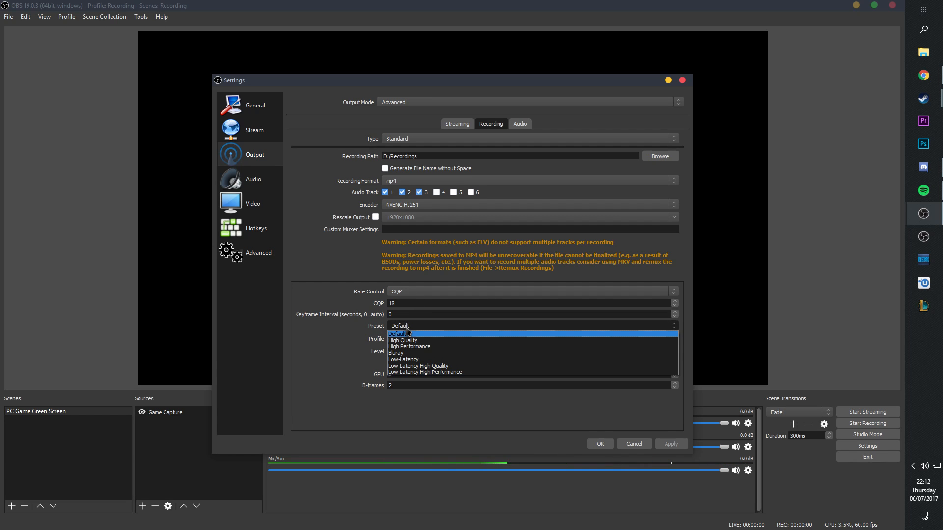
{"action": "left_click", "coordinate": [400, 333]}
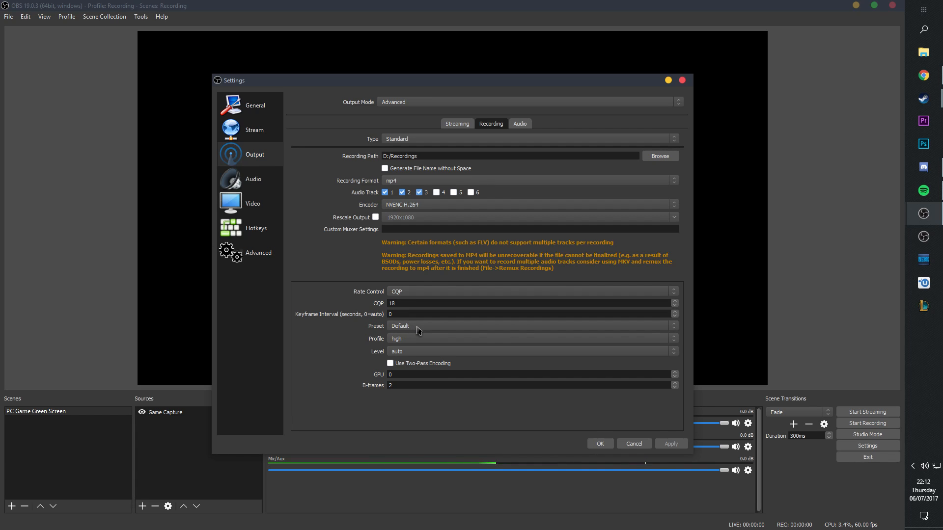
{"action": "left_click", "coordinate": [532, 339]}
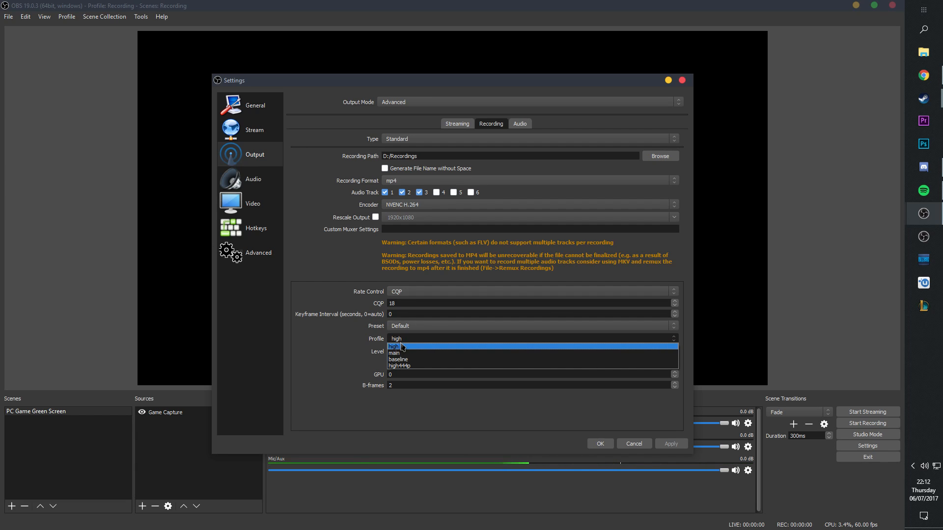
{"action": "left_click", "coordinate": [393, 346]}
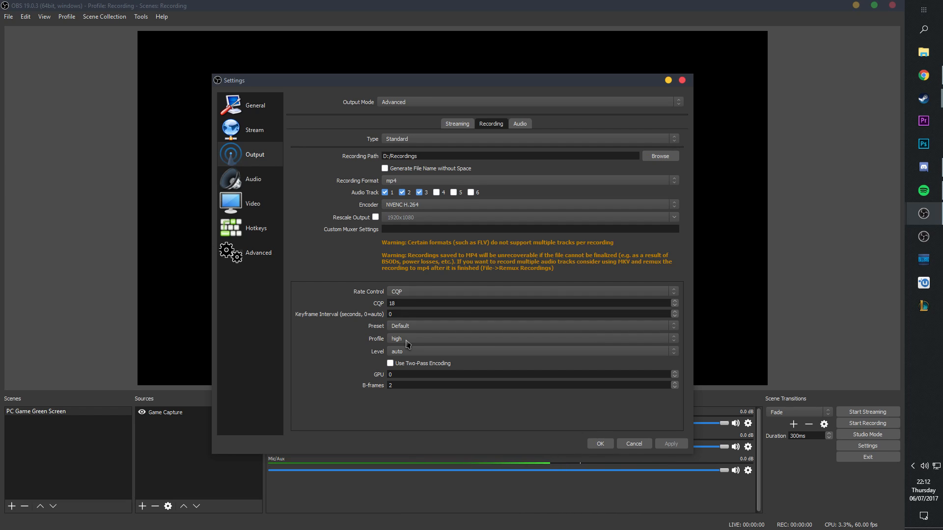
{"action": "left_click", "coordinate": [528, 352]}
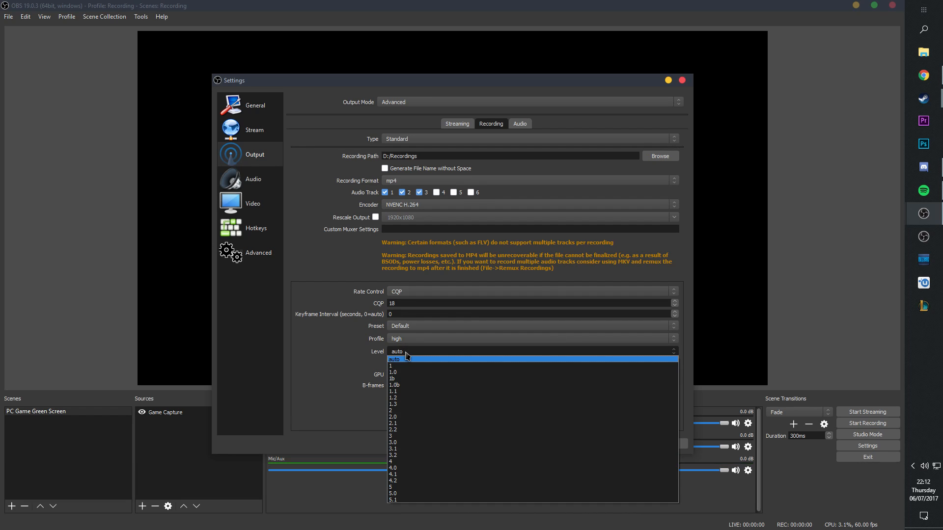
{"action": "left_click", "coordinate": [397, 360]}
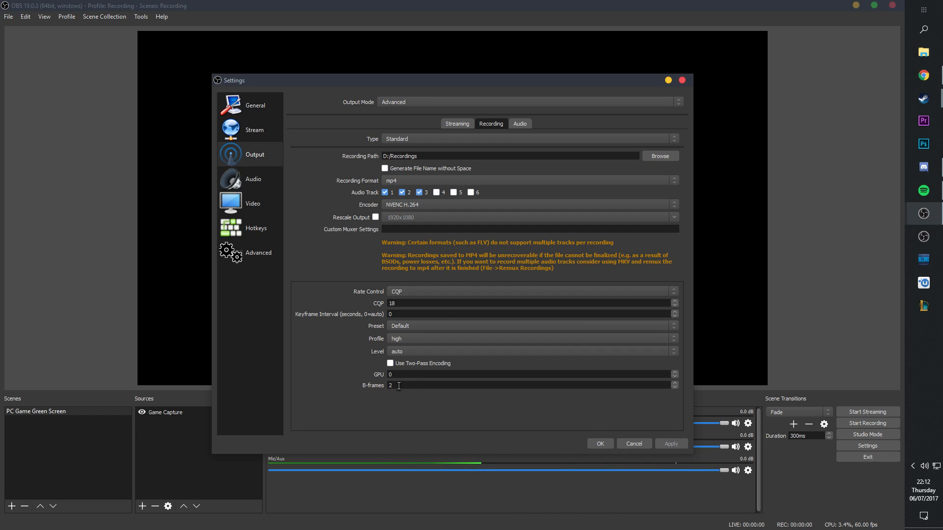
{"action": "mouse_move", "coordinate": [506, 393]}
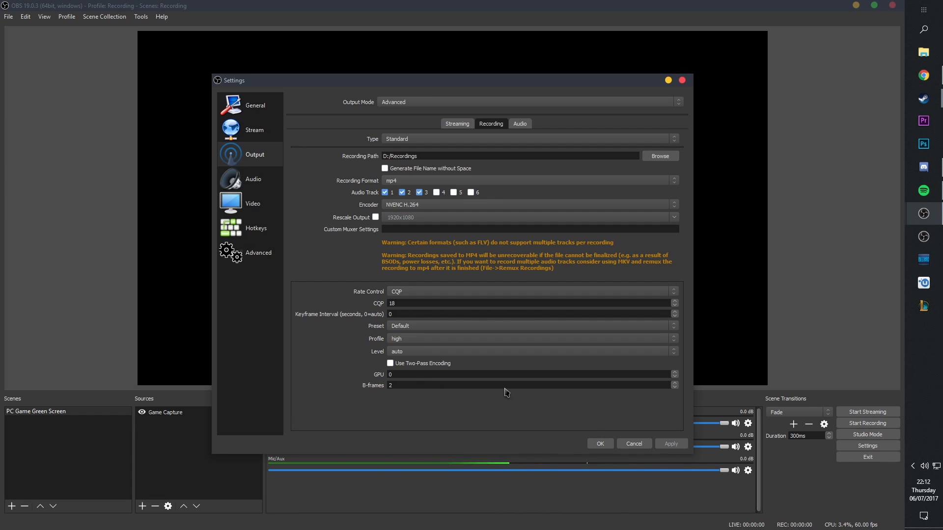
Show the Audio tab's six track bitrates and keep Track 3 at 320.
{"action": "left_click", "coordinate": [520, 124]}
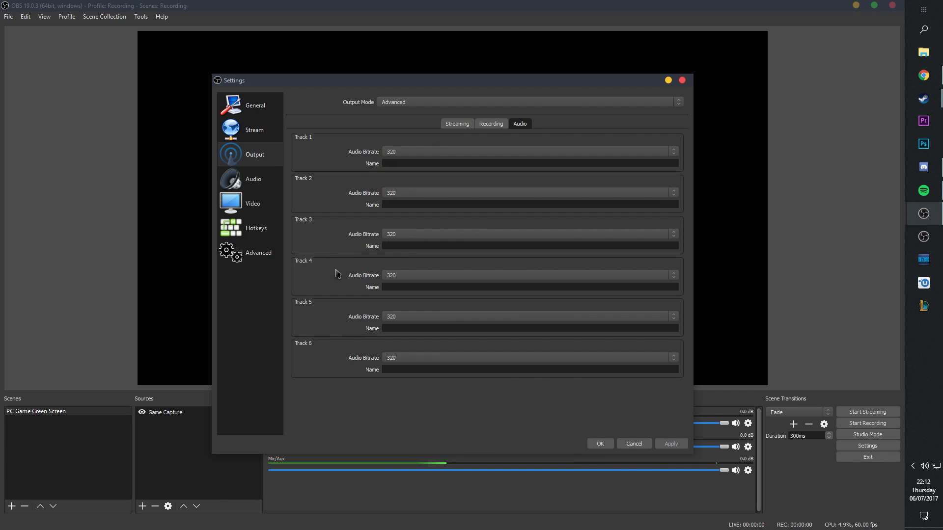
{"action": "mouse_move", "coordinate": [328, 224]}
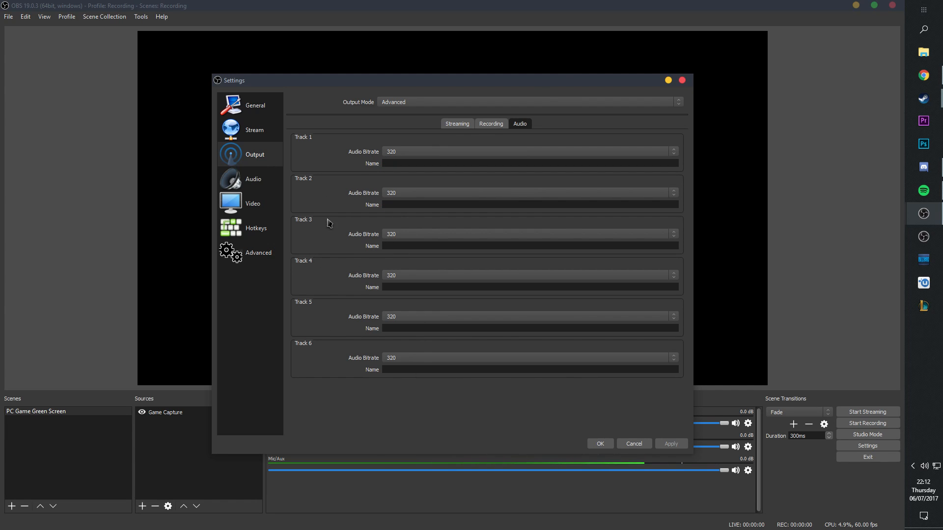
{"action": "mouse_move", "coordinate": [329, 248]}
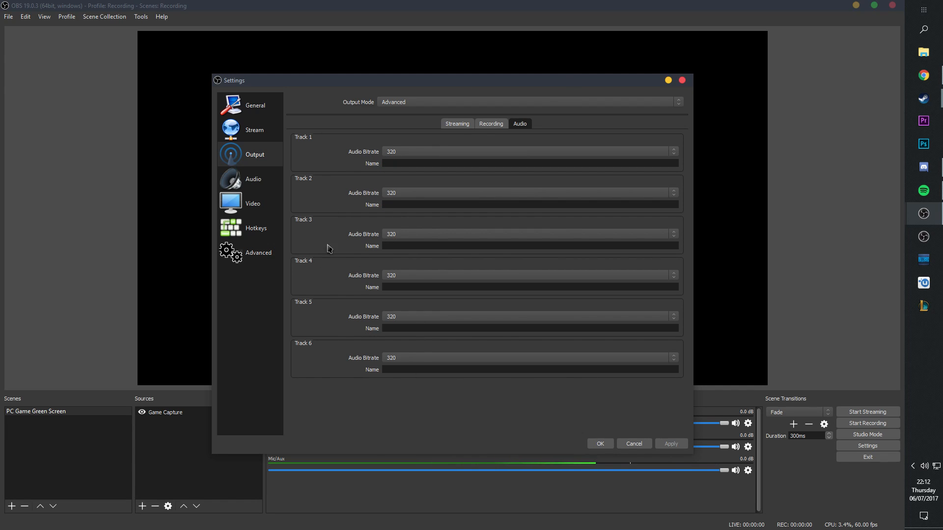
{"action": "mouse_move", "coordinate": [427, 259]}
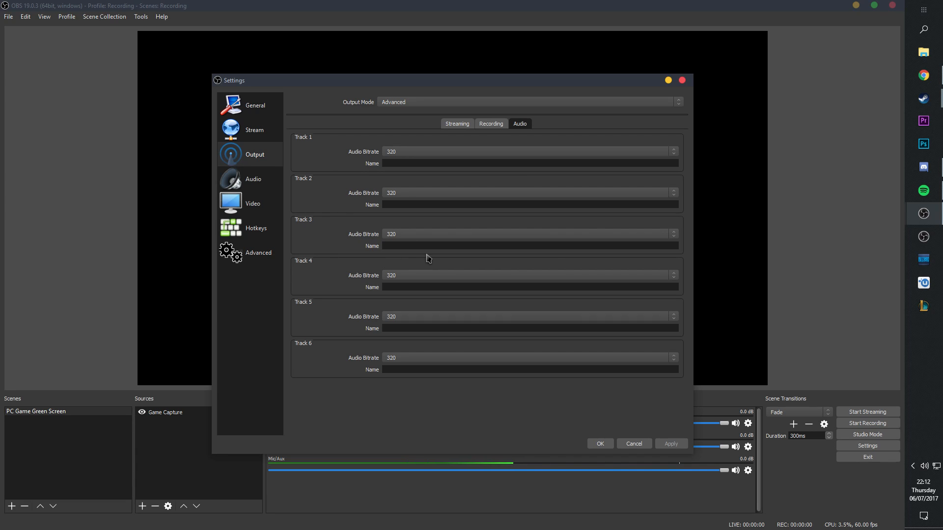
{"action": "left_click", "coordinate": [673, 234]}
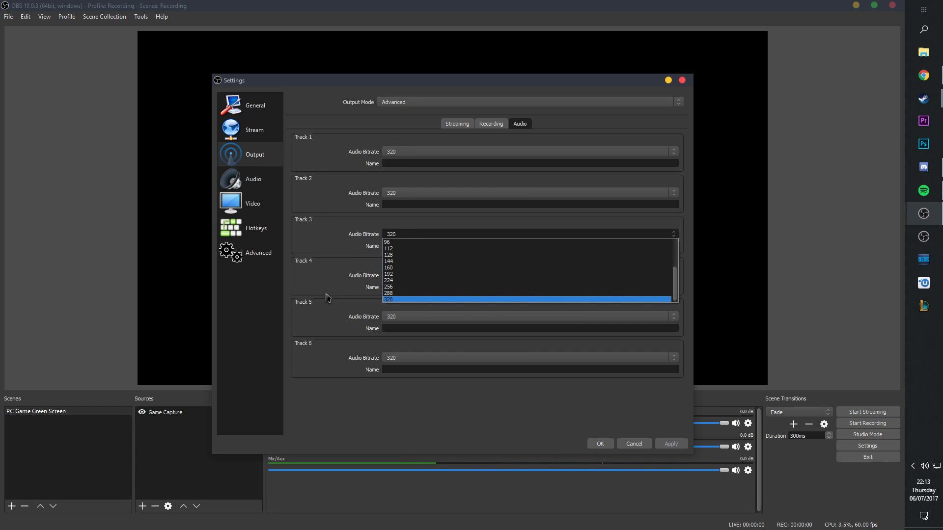
{"action": "left_click", "coordinate": [388, 298]}
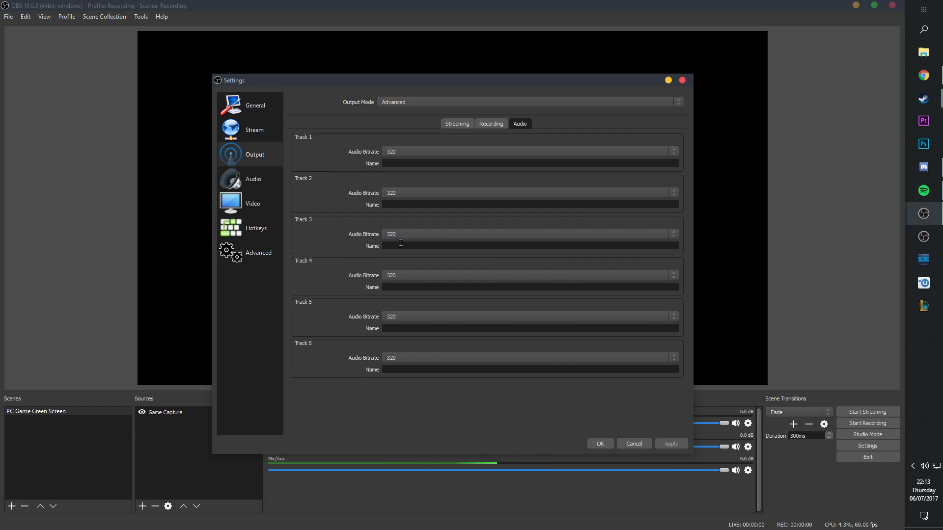
{"action": "mouse_move", "coordinate": [428, 155]}
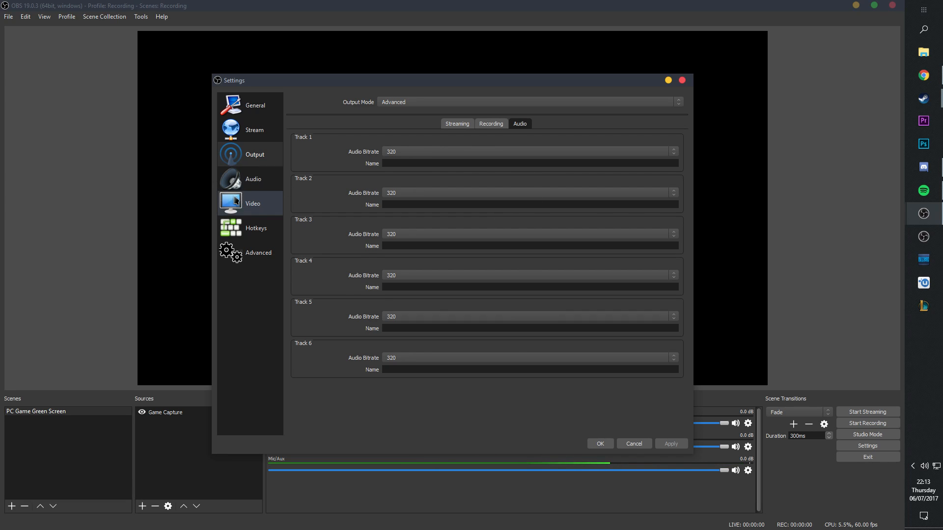
Review the Audio page devices, then switch to the Video page (1920x1080, Lanczos, 60 FPS).
{"action": "left_click", "coordinate": [253, 178]}
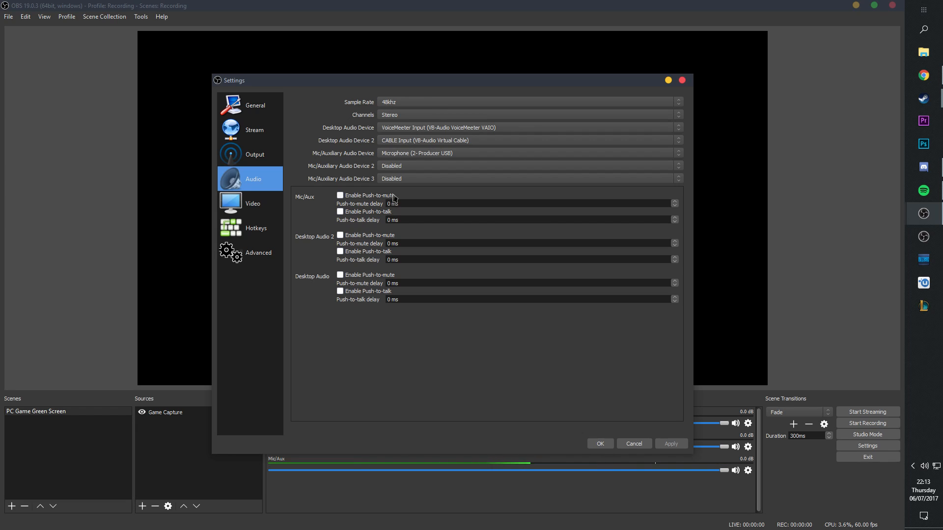
{"action": "mouse_move", "coordinate": [398, 136]}
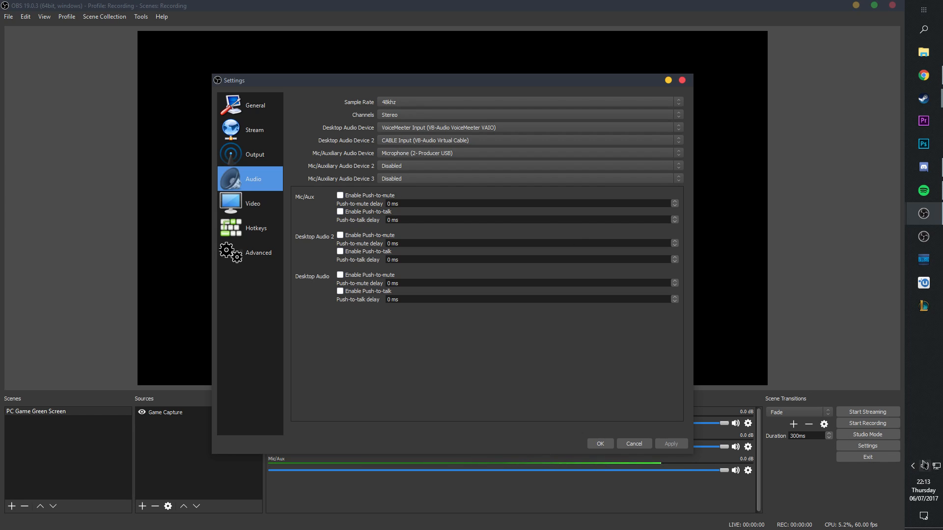
{"action": "mouse_move", "coordinate": [416, 173]}
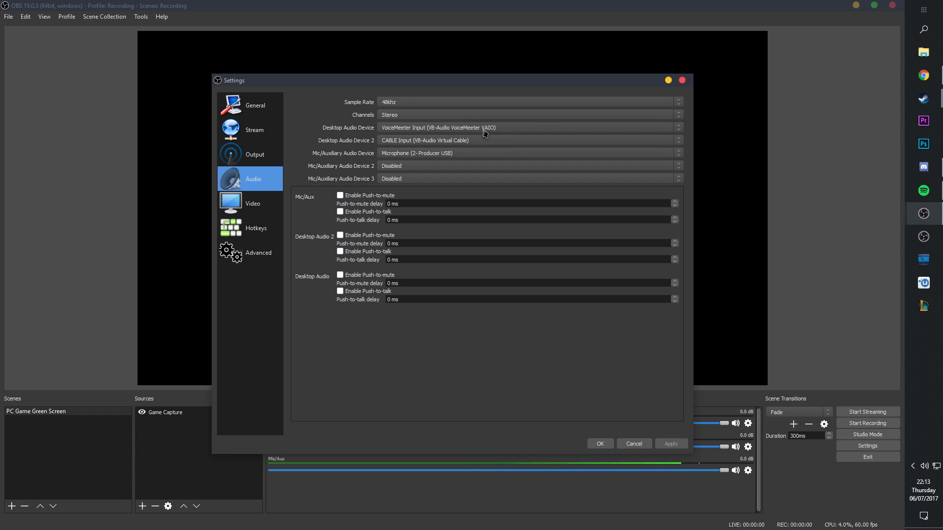
{"action": "mouse_move", "coordinate": [473, 144]}
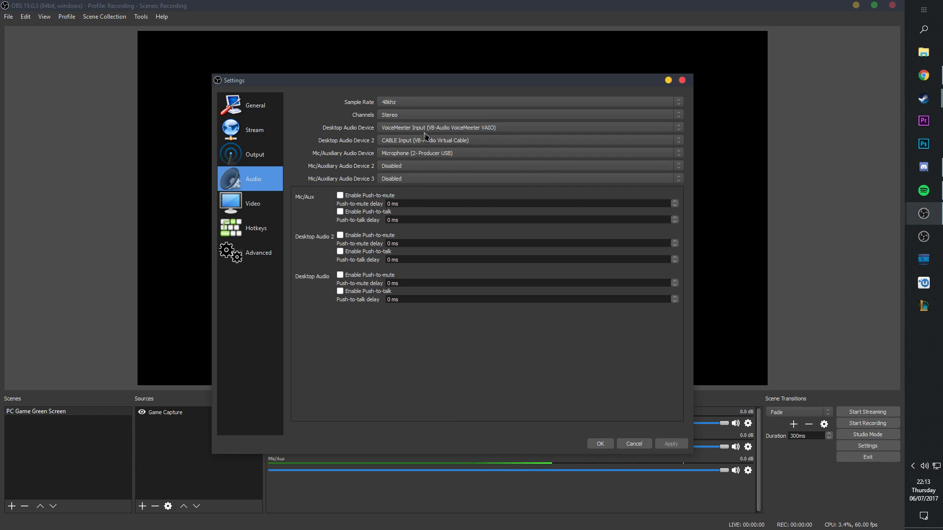
{"action": "left_click", "coordinate": [252, 203]}
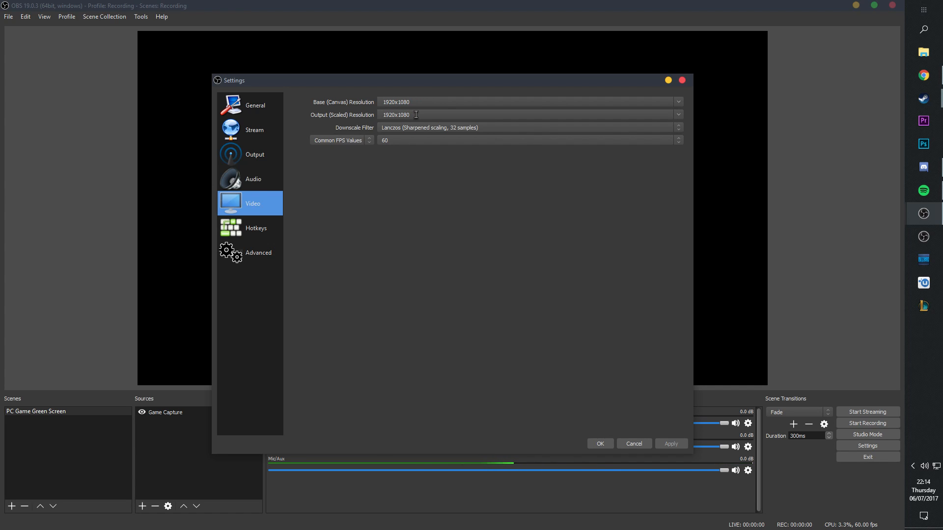
{"action": "mouse_move", "coordinate": [430, 124]}
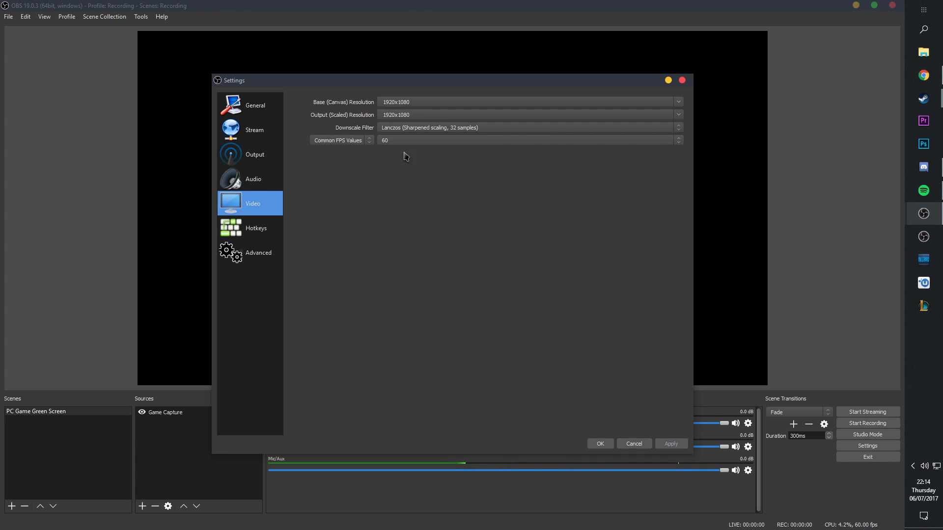
{"action": "mouse_move", "coordinate": [406, 129]}
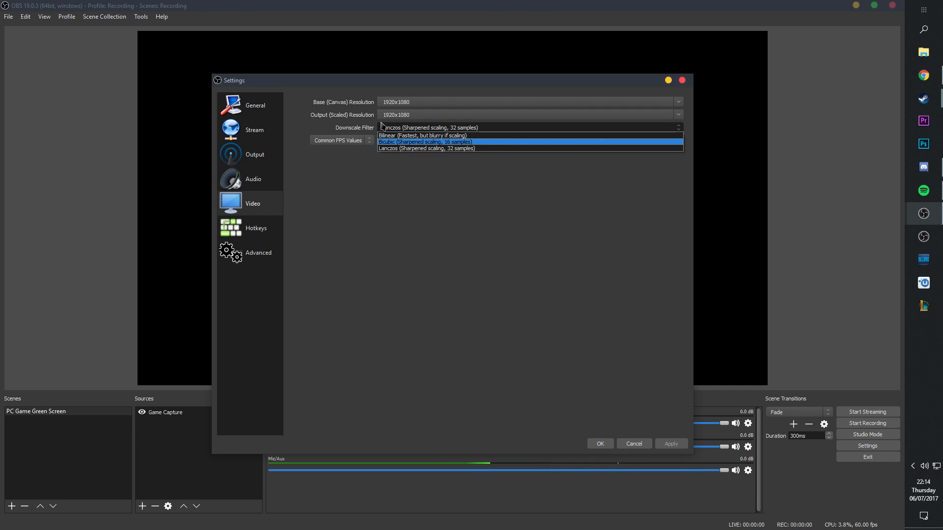
{"action": "left_click", "coordinate": [426, 149]}
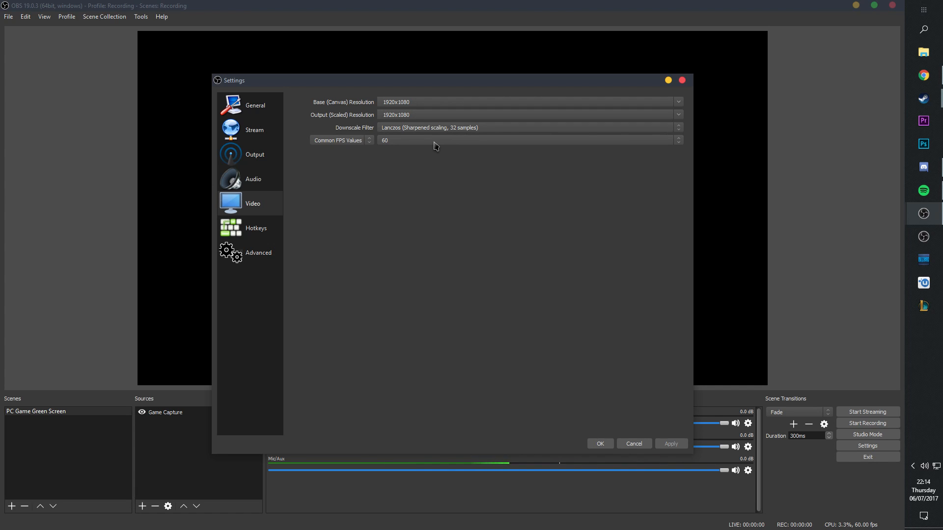
{"action": "mouse_move", "coordinate": [413, 113]}
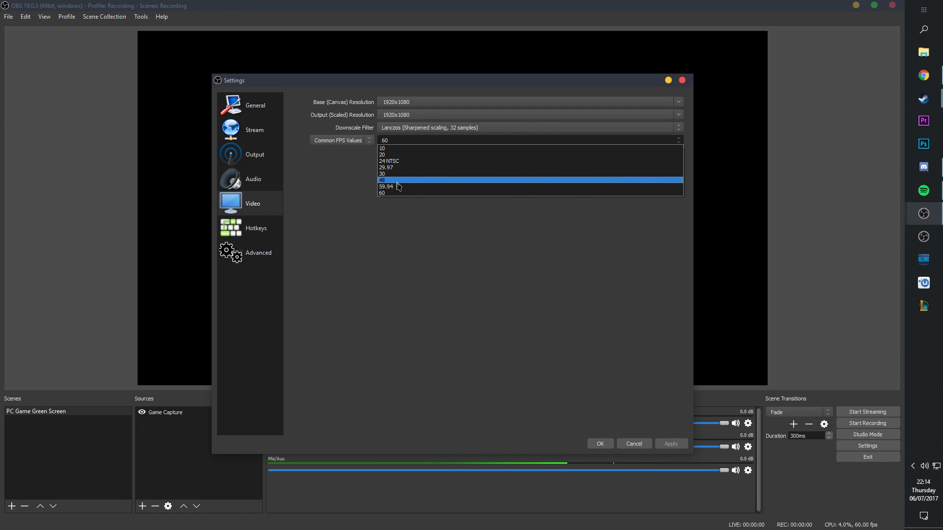
{"action": "mouse_move", "coordinate": [403, 171]}
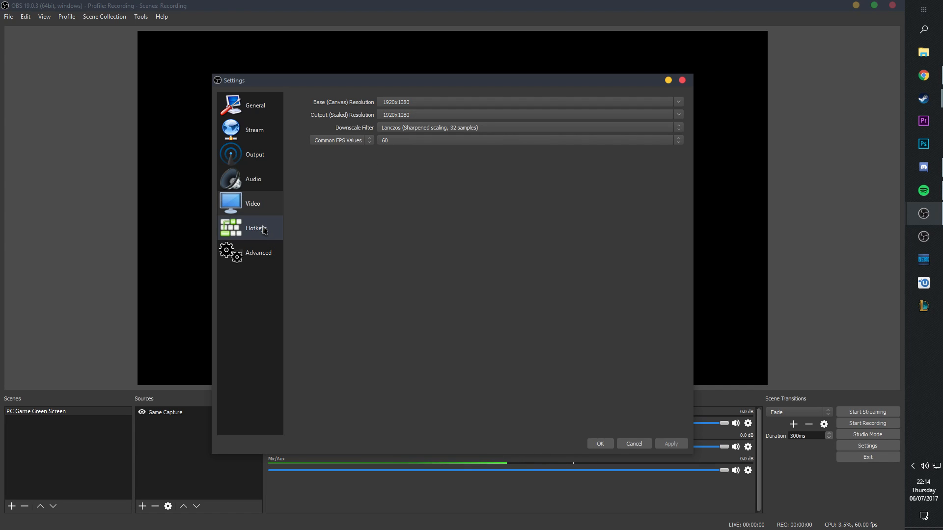
Pass Hotkeys to the Advanced page, keeping Process Priority High and Direct3D 11 renderer.
{"action": "left_click", "coordinate": [253, 227]}
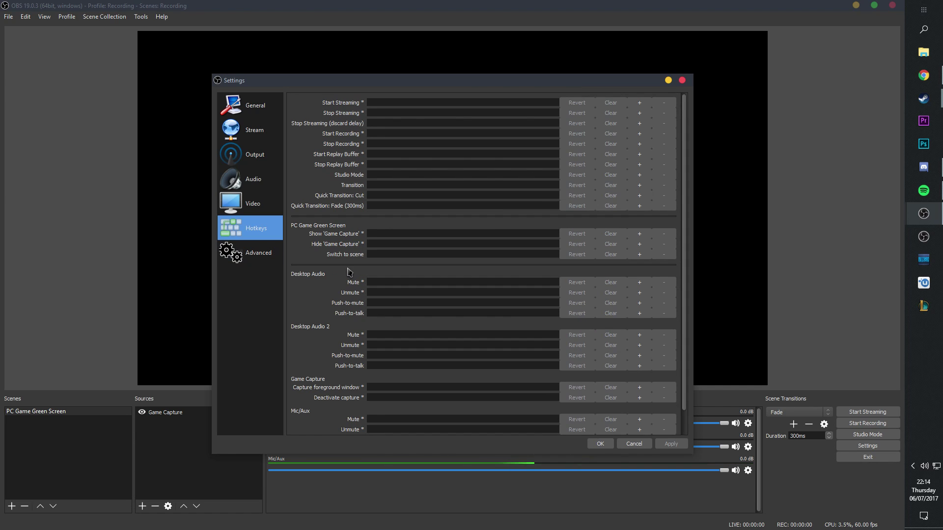
{"action": "left_click", "coordinate": [259, 252]}
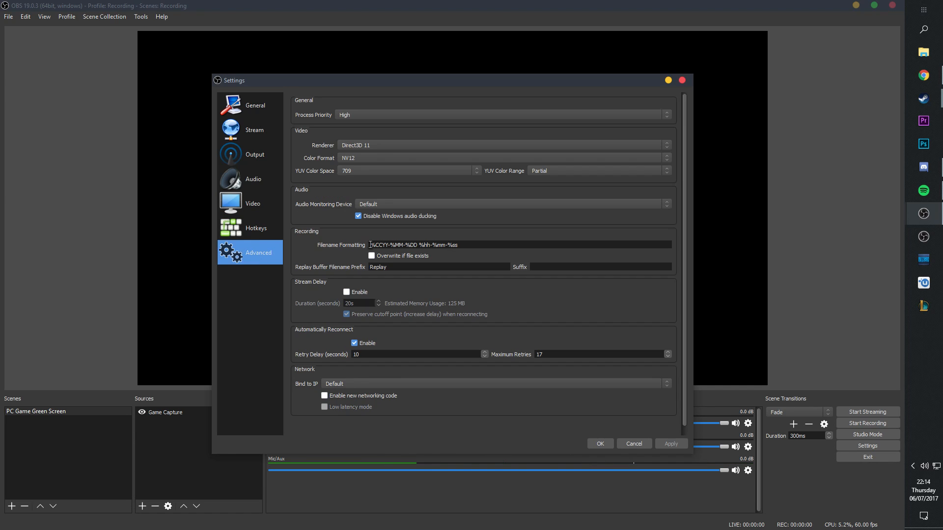
{"action": "left_click", "coordinate": [501, 114]}
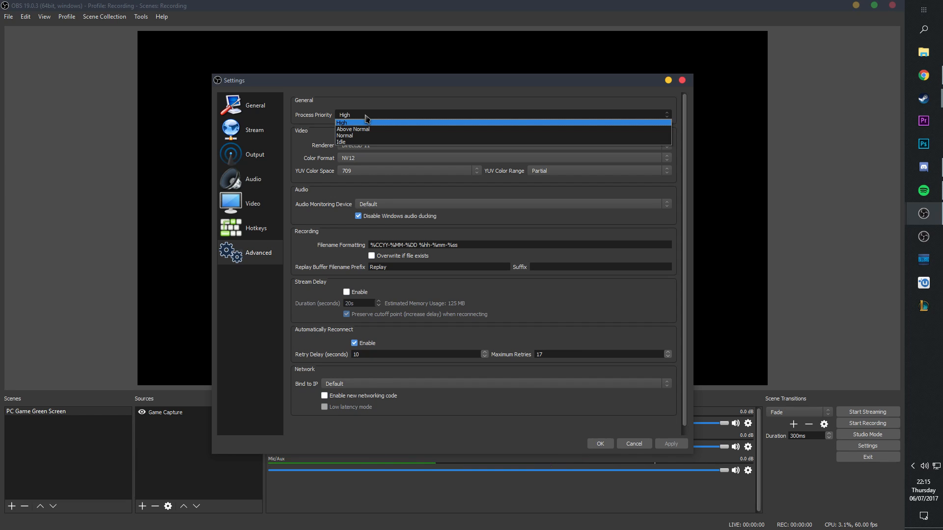
{"action": "mouse_move", "coordinate": [387, 126]}
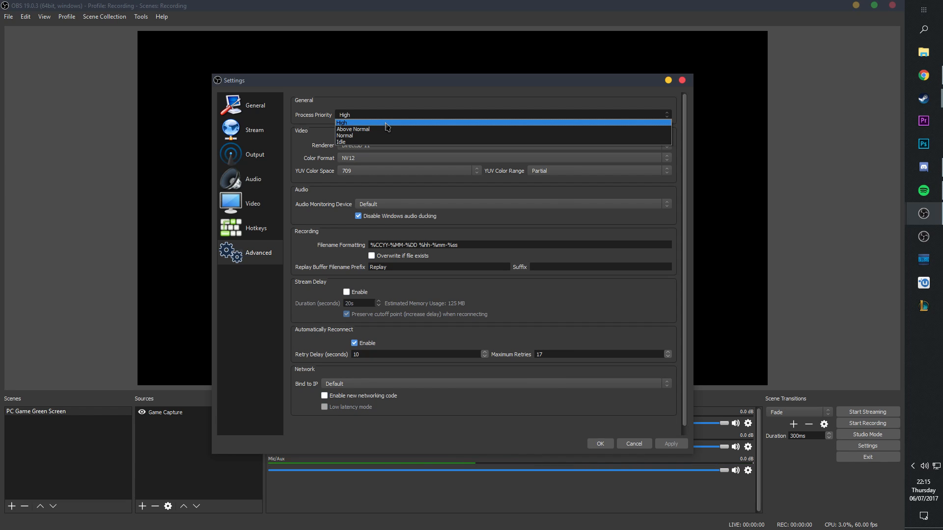
{"action": "left_click", "coordinate": [341, 122]}
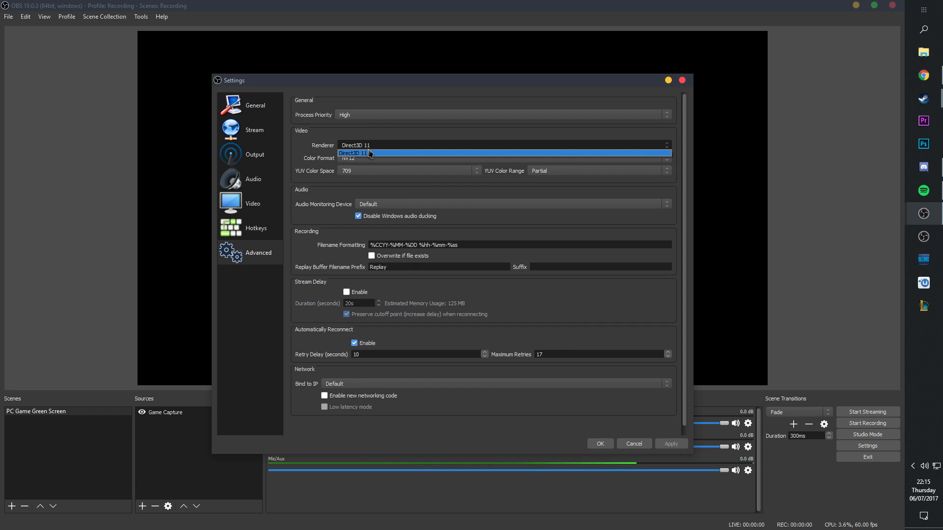
{"action": "left_click", "coordinate": [355, 145]}
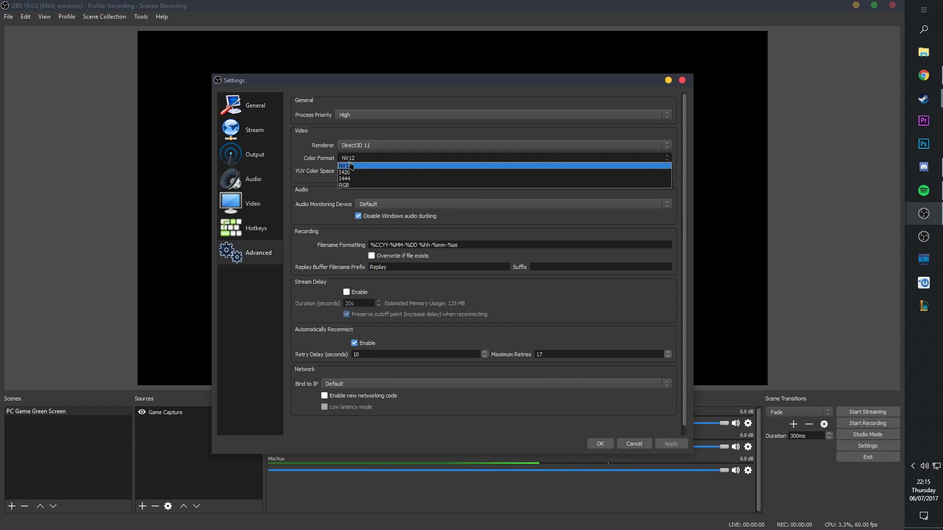
Keep NV12 color format, 709 color space and Partial color range.
{"action": "left_click", "coordinate": [345, 166]}
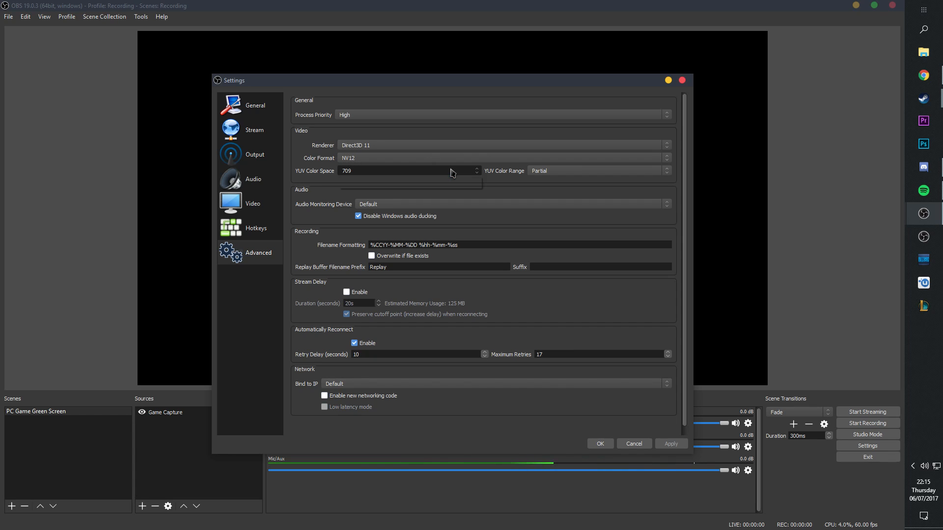
{"action": "left_click", "coordinate": [409, 171]}
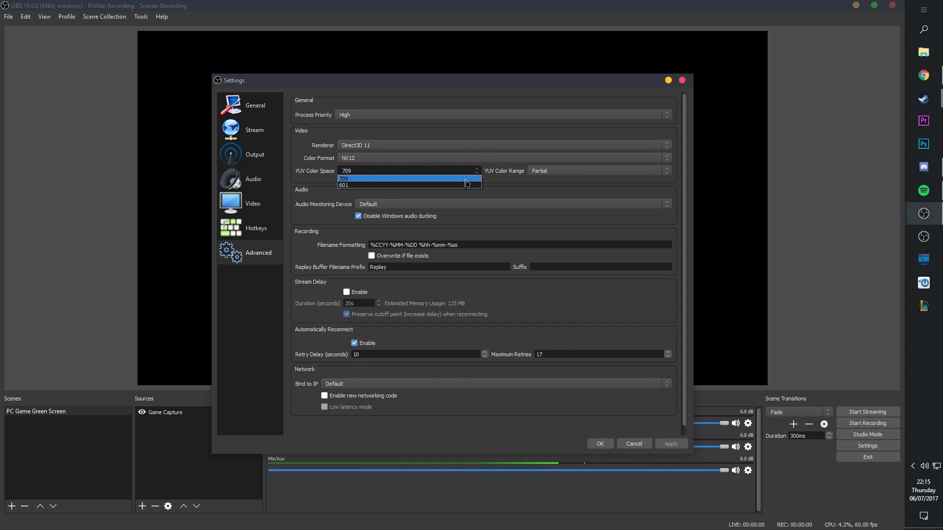
{"action": "left_click", "coordinate": [350, 179]}
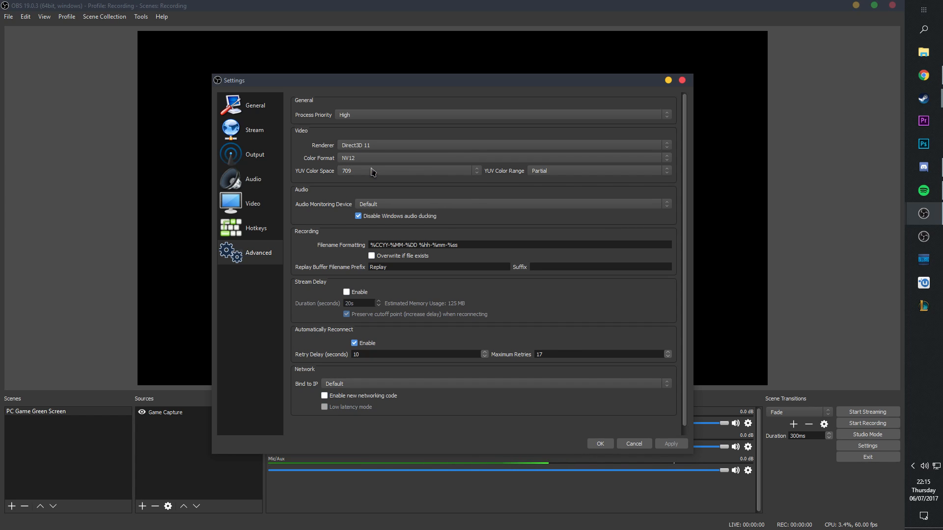
{"action": "left_click", "coordinate": [597, 171]}
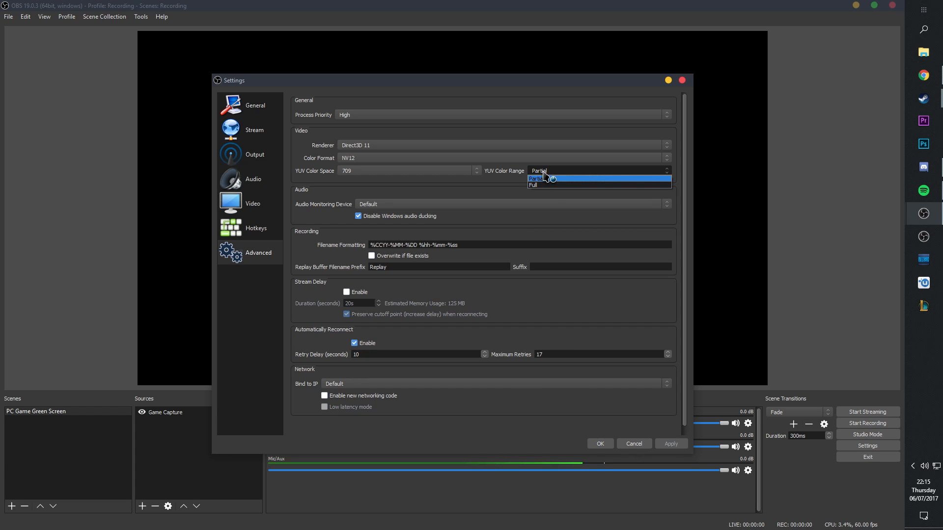
{"action": "mouse_move", "coordinate": [551, 188]}
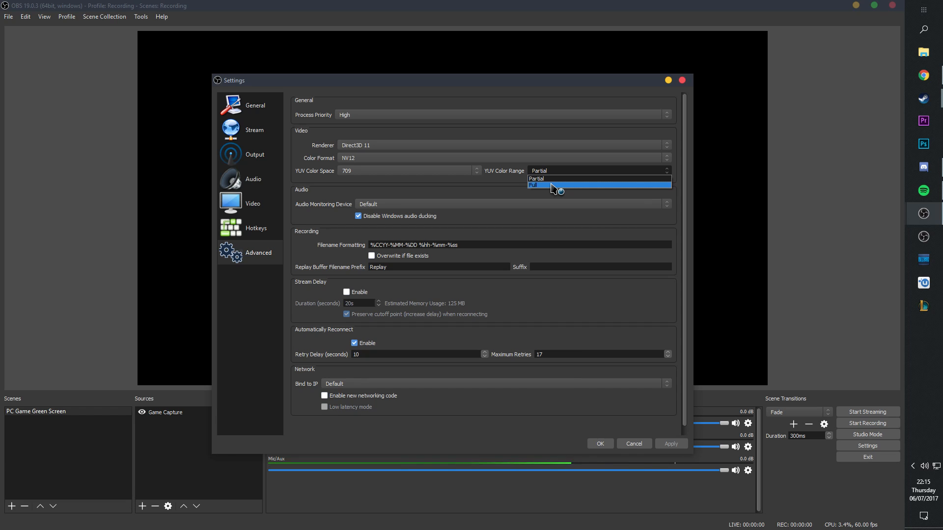
{"action": "mouse_move", "coordinate": [544, 177]}
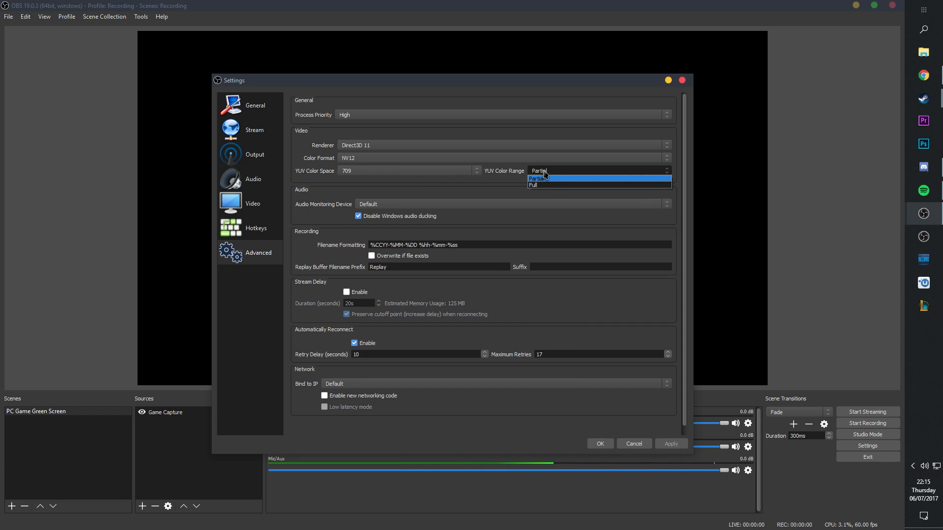
{"action": "left_click", "coordinate": [538, 178]}
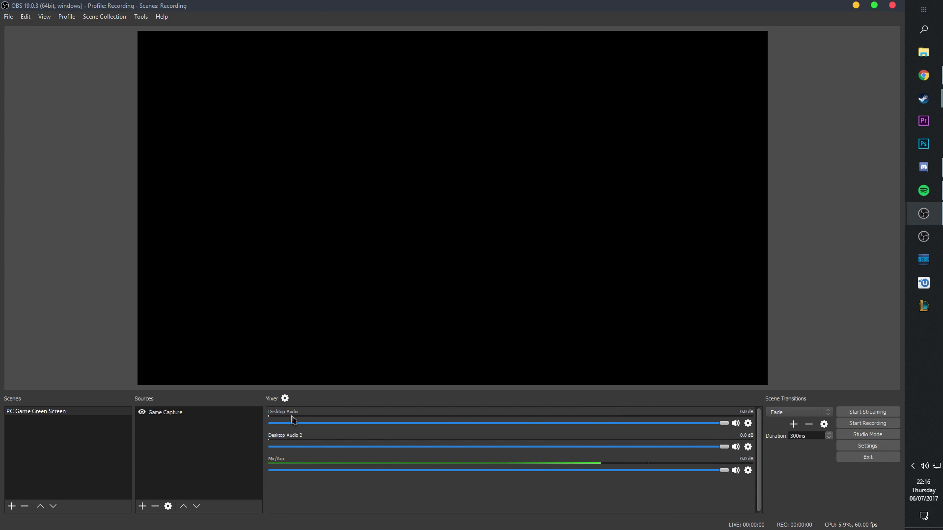
{"action": "mouse_move", "coordinate": [306, 472]}
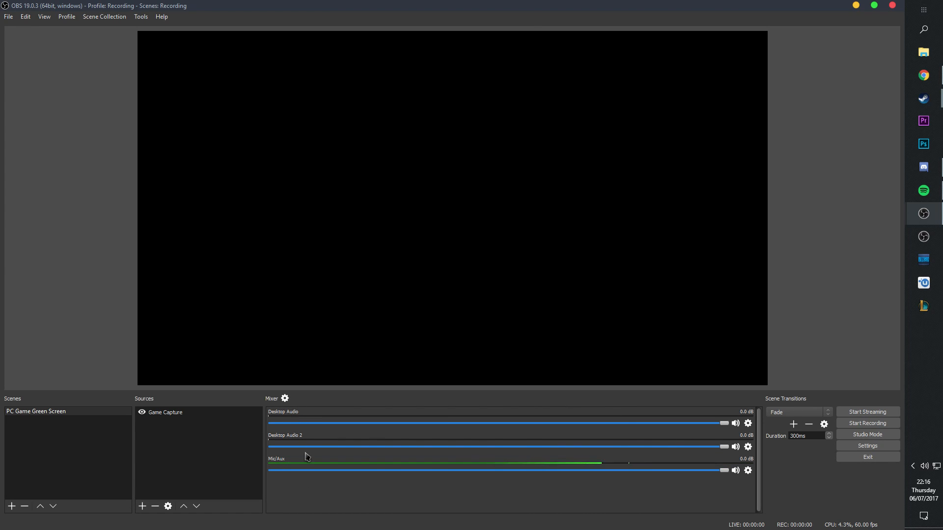
In Advanced Audio Properties keep Desktop Audio on track 1, Mic/Aux on 2, Desktop Audio 2 on 3, then close.
{"action": "left_click", "coordinate": [284, 399]}
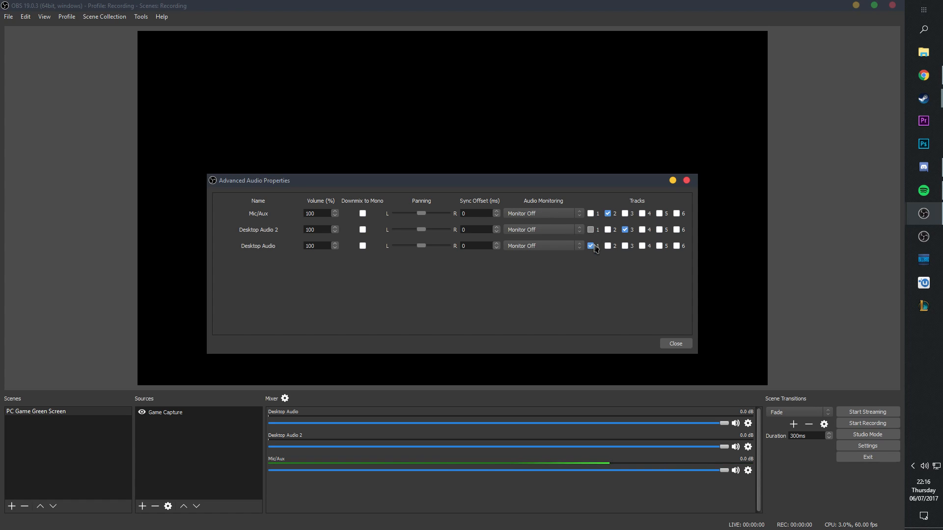
{"action": "left_click", "coordinate": [590, 246]}
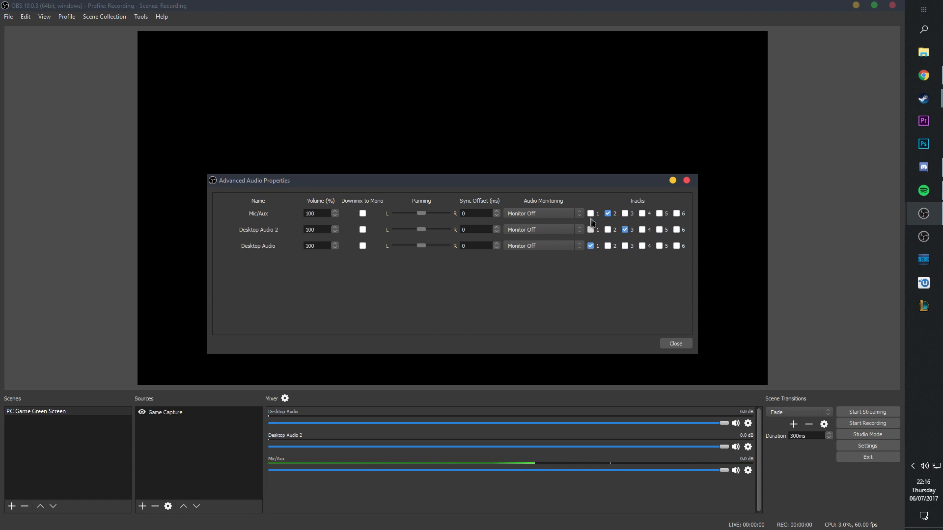
{"action": "left_click", "coordinate": [591, 246]}
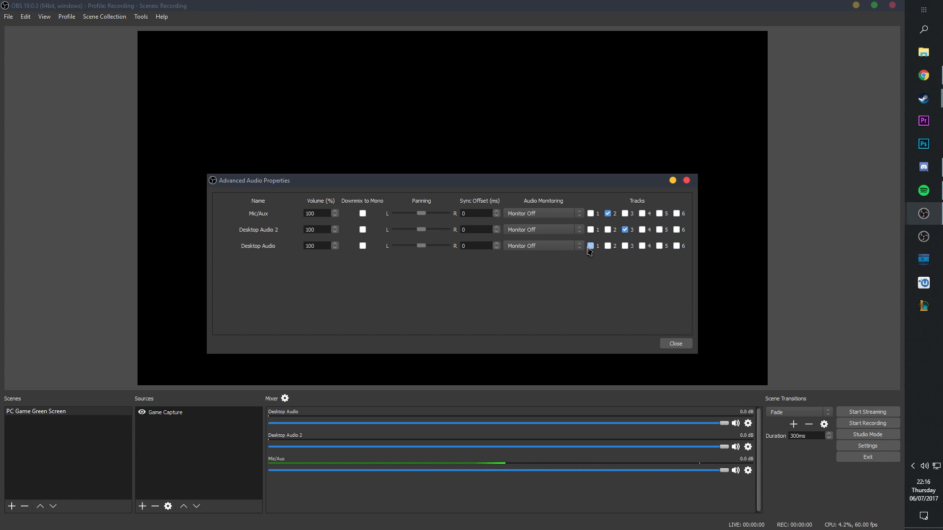
{"action": "left_click", "coordinate": [591, 246]}
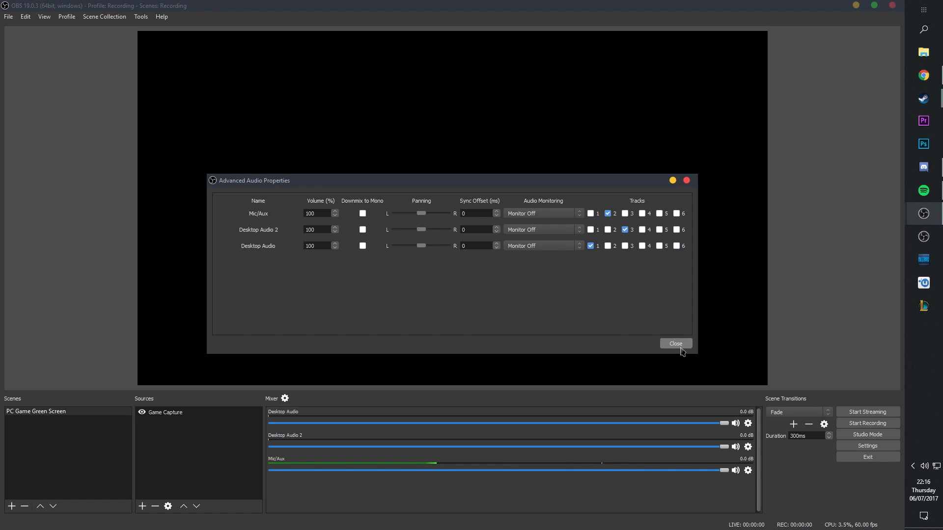
{"action": "left_click", "coordinate": [676, 344]}
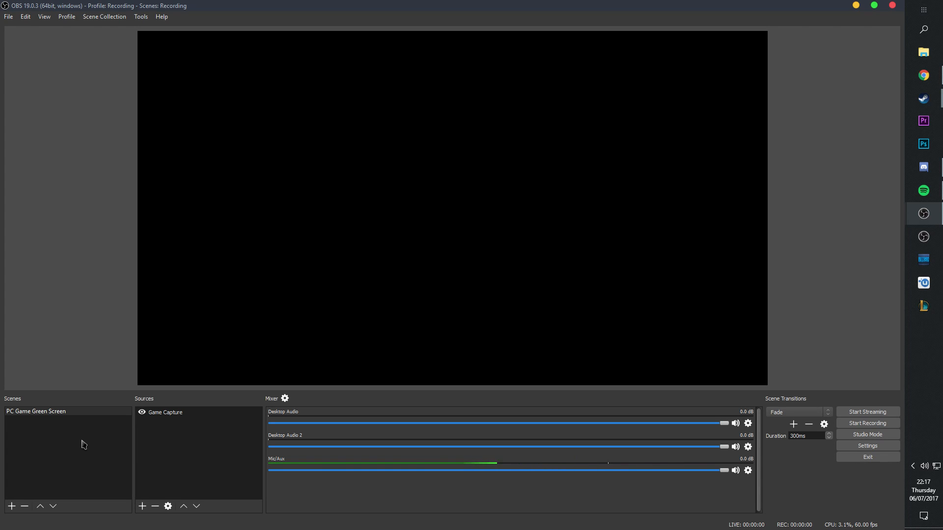
{"action": "mouse_move", "coordinate": [34, 430]}
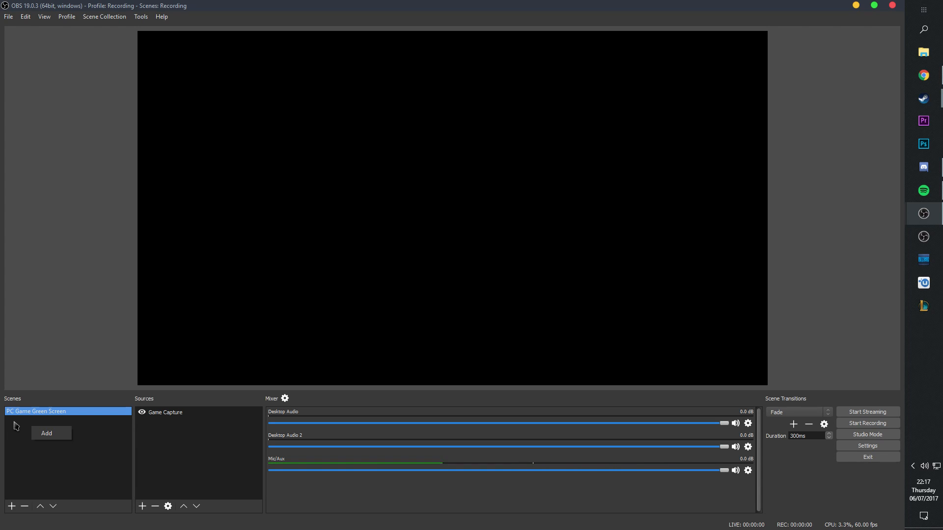
{"action": "left_click", "coordinate": [14, 507]}
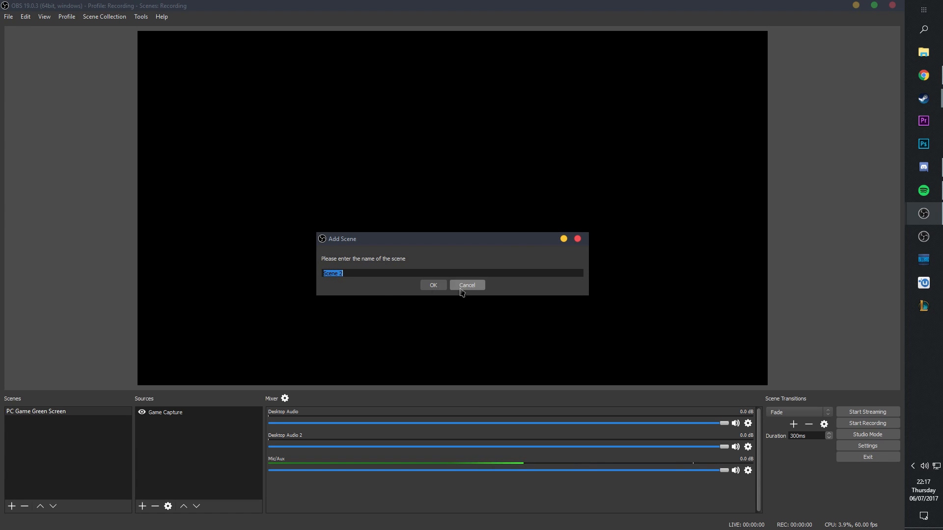
{"action": "left_click", "coordinate": [467, 285]}
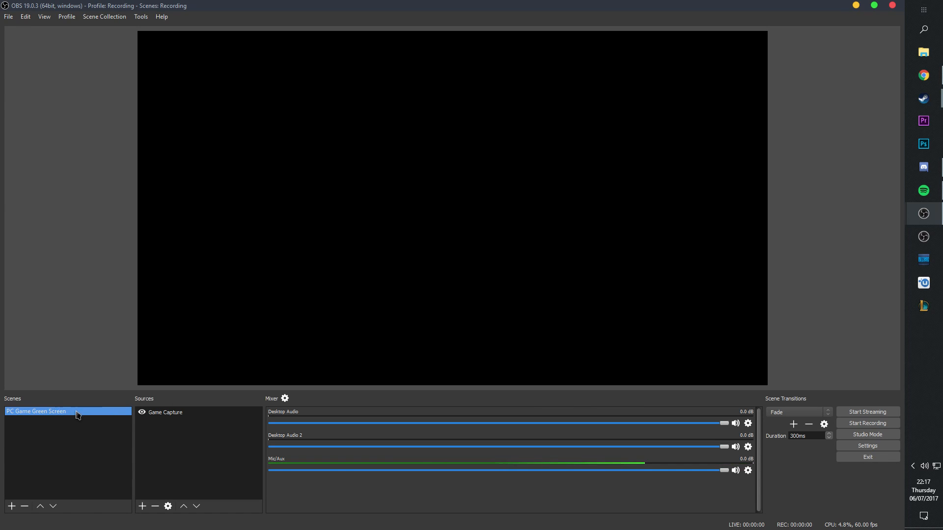
{"action": "left_click", "coordinate": [165, 412]}
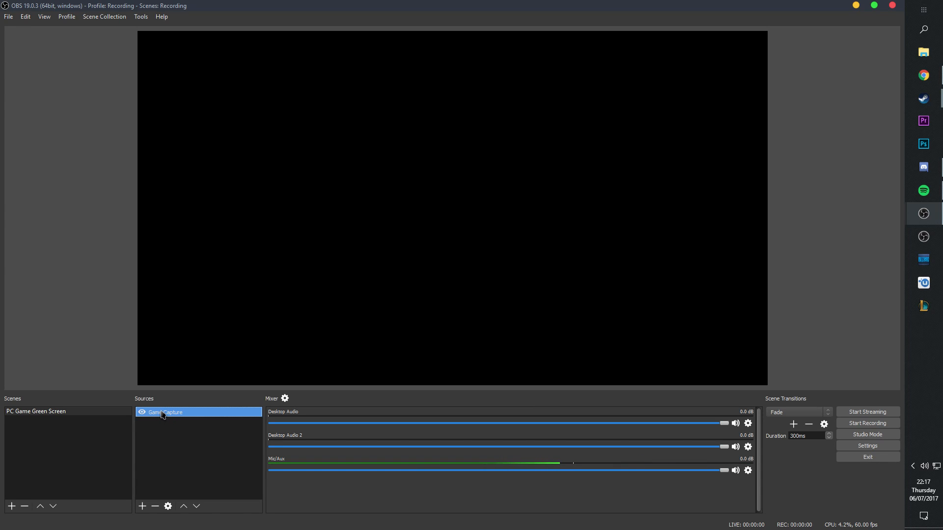
Delete the Game Capture source and add a new Game Capture source.
{"action": "left_click", "coordinate": [156, 507]}
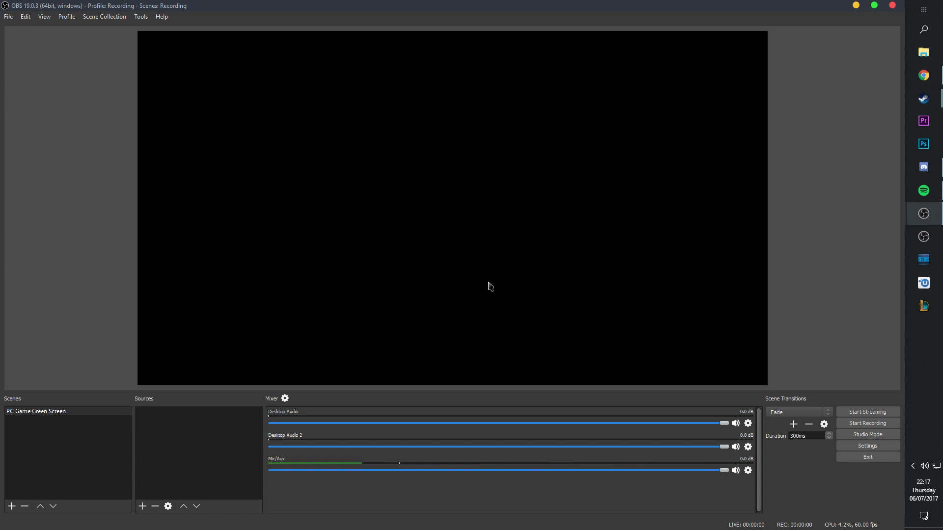
{"action": "right_click", "coordinate": [198, 461]}
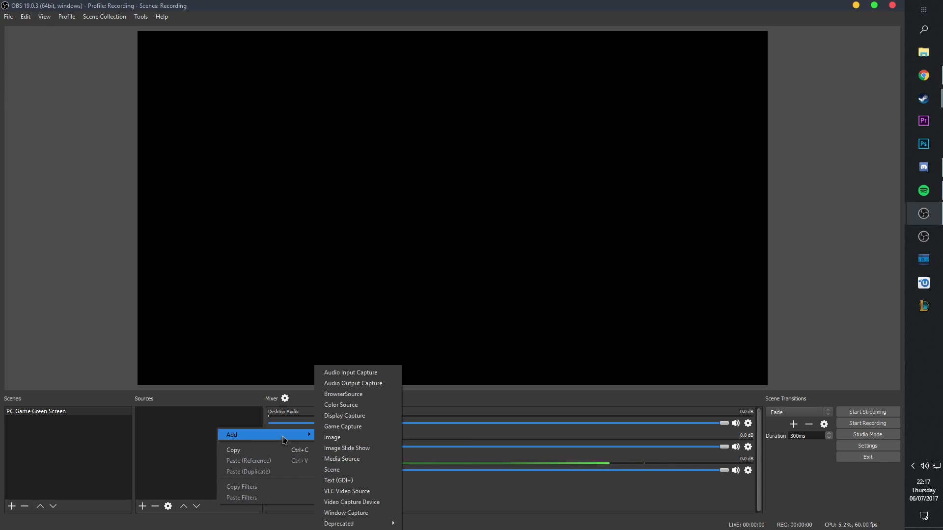
{"action": "mouse_move", "coordinate": [332, 438]}
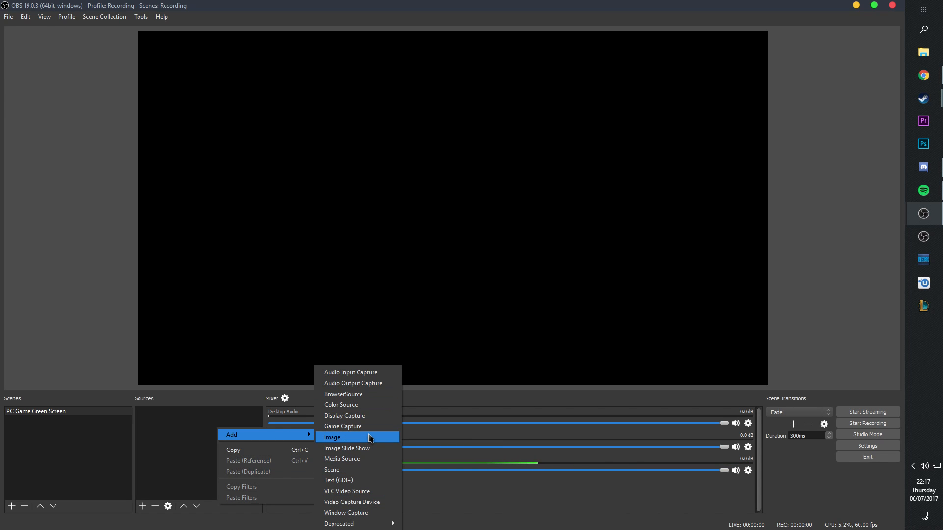
{"action": "mouse_move", "coordinate": [369, 426]}
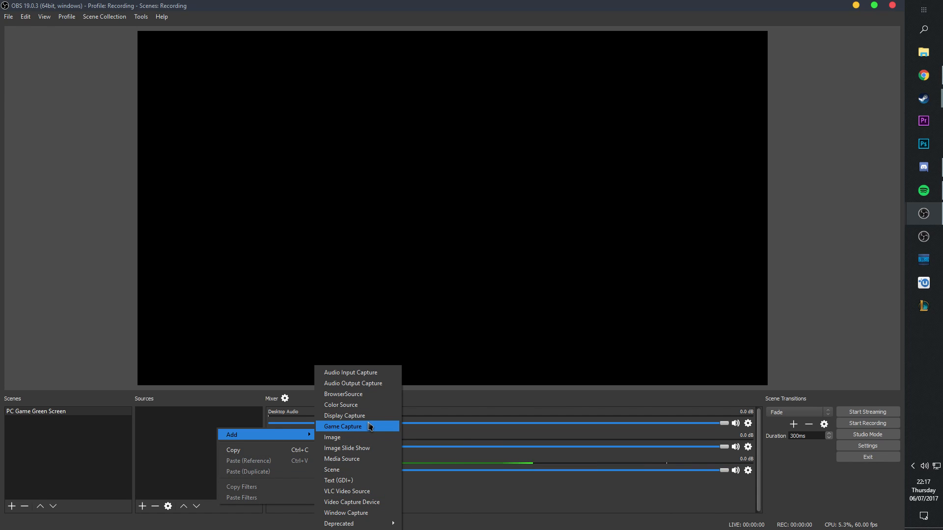
{"action": "left_click", "coordinate": [343, 426]}
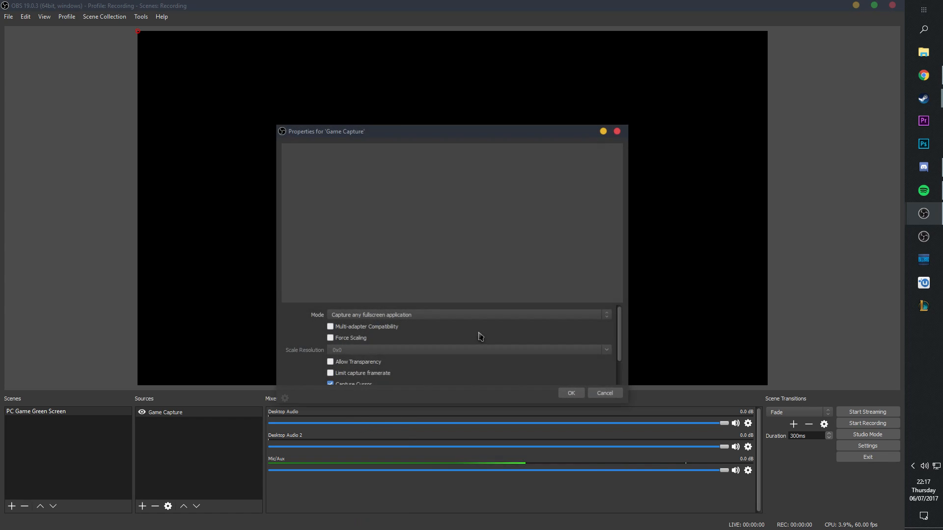
Set the new Game Capture's mode to 'Capture specific window' and confirm.
{"action": "left_click", "coordinate": [468, 315]}
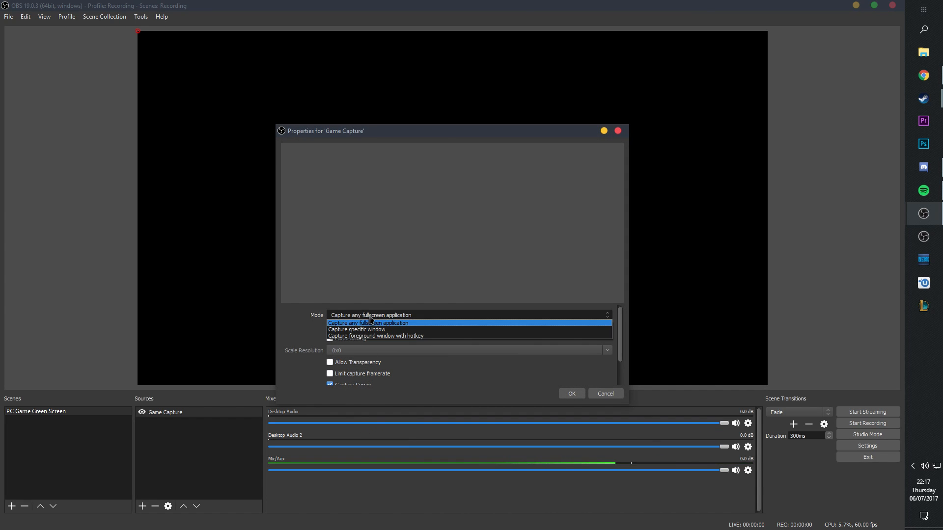
{"action": "mouse_move", "coordinate": [371, 330]}
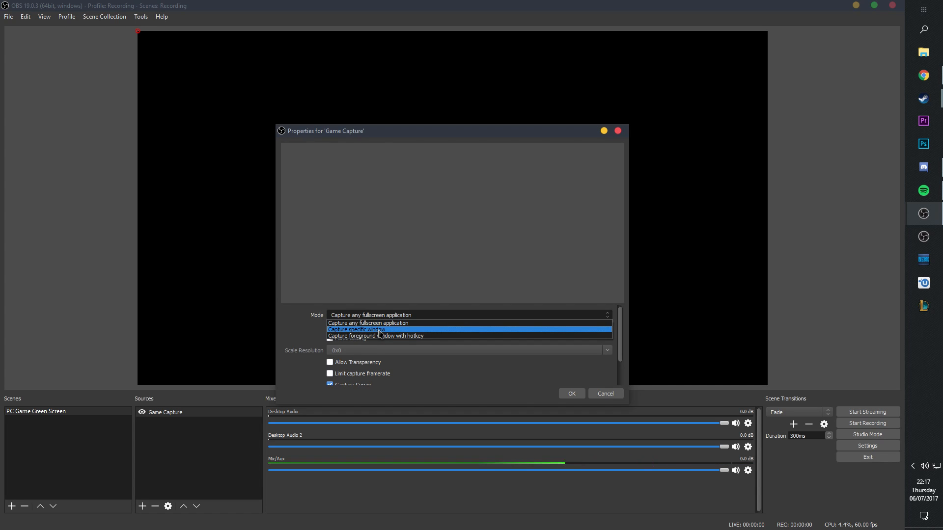
{"action": "left_click", "coordinate": [356, 330]}
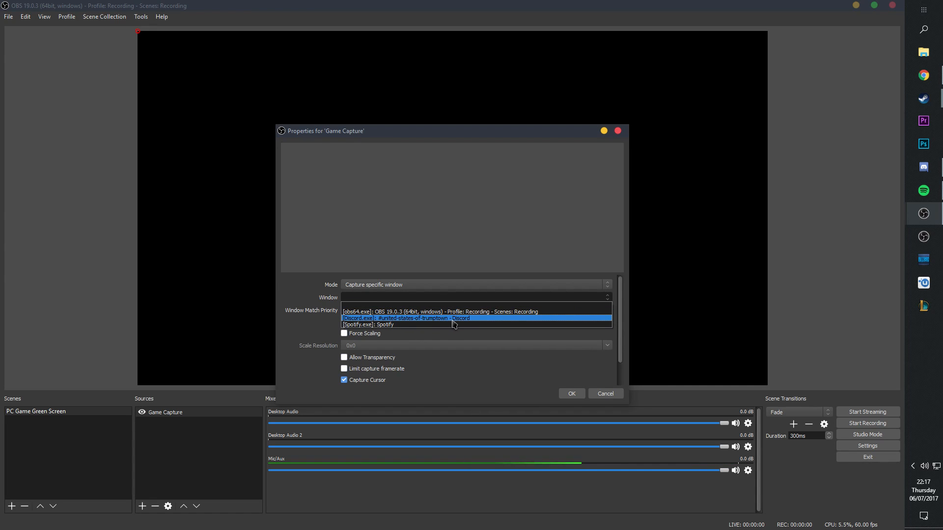
{"action": "mouse_move", "coordinate": [475, 325]}
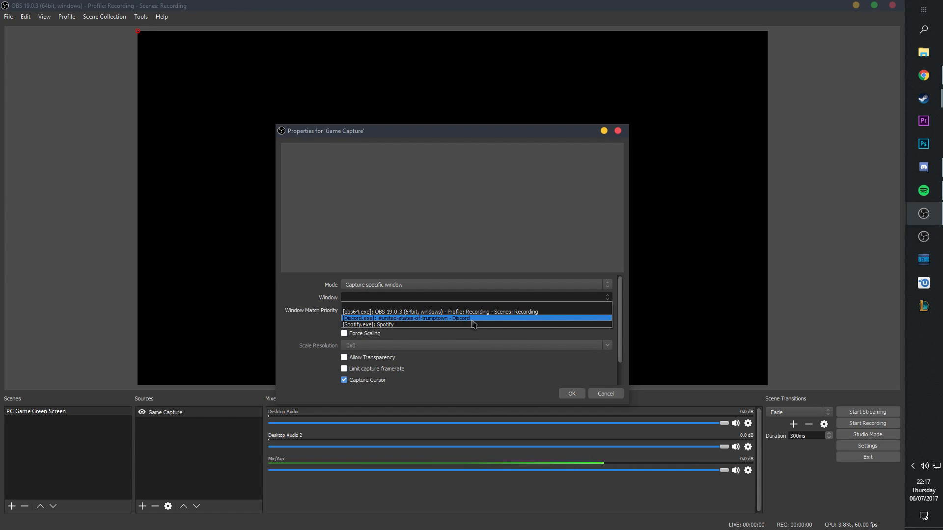
{"action": "mouse_move", "coordinate": [456, 322]}
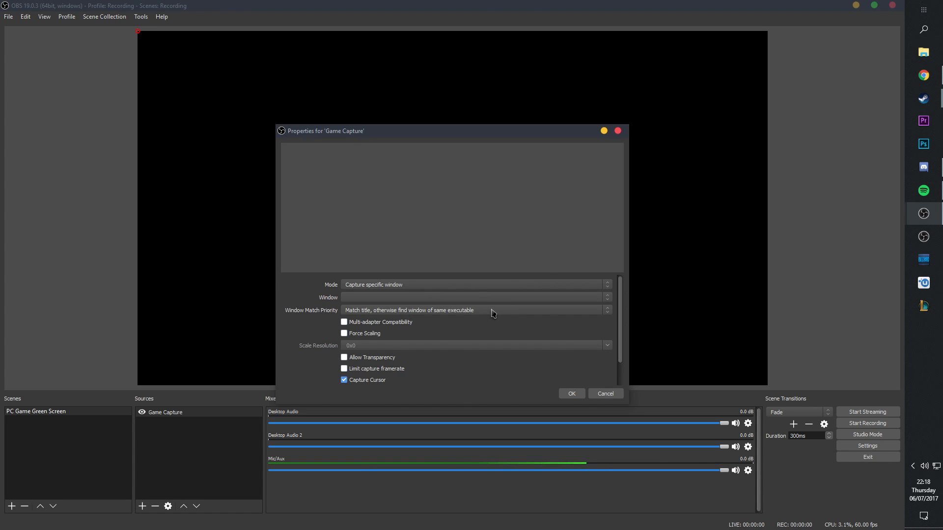
{"action": "mouse_move", "coordinate": [432, 320]}
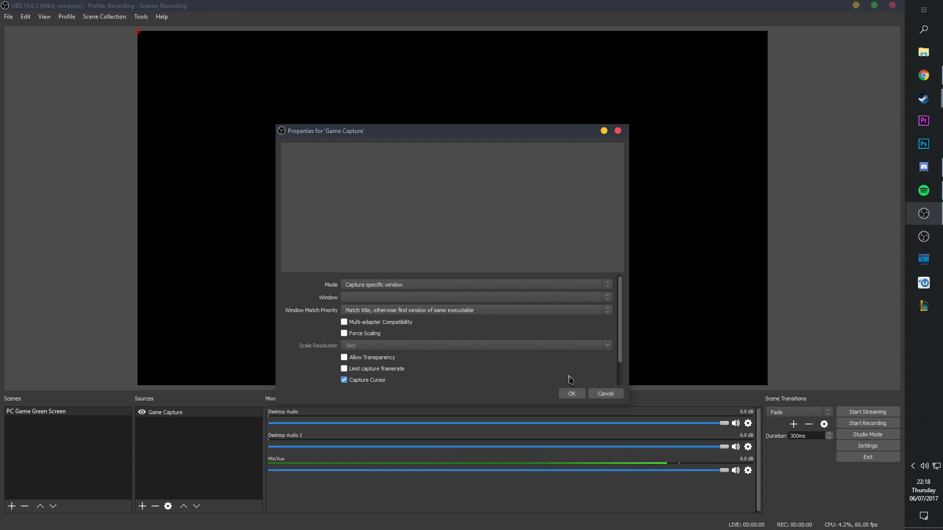
{"action": "left_click", "coordinate": [572, 393]}
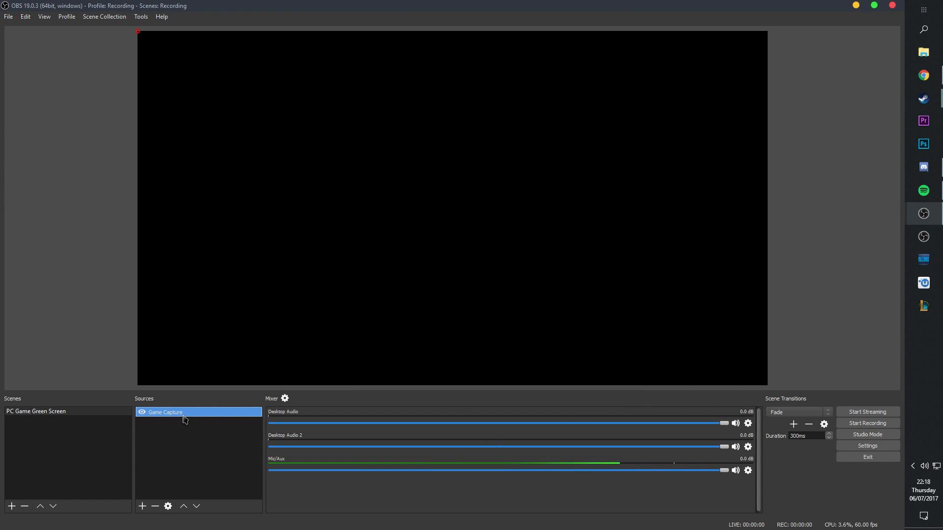
Add a full-screen 1920x1080 Display Capture source in place of the removed Game Capture.
{"action": "right_click", "coordinate": [175, 413]}
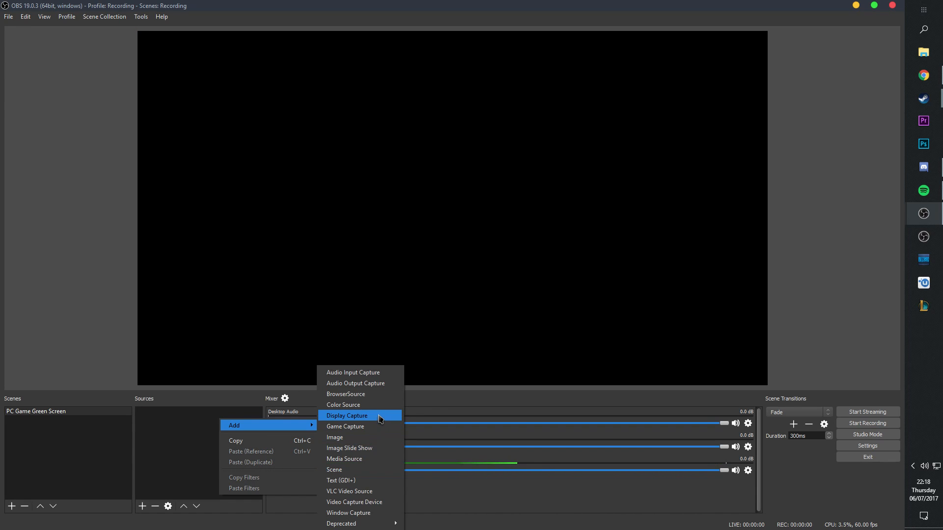
{"action": "left_click", "coordinate": [346, 416]}
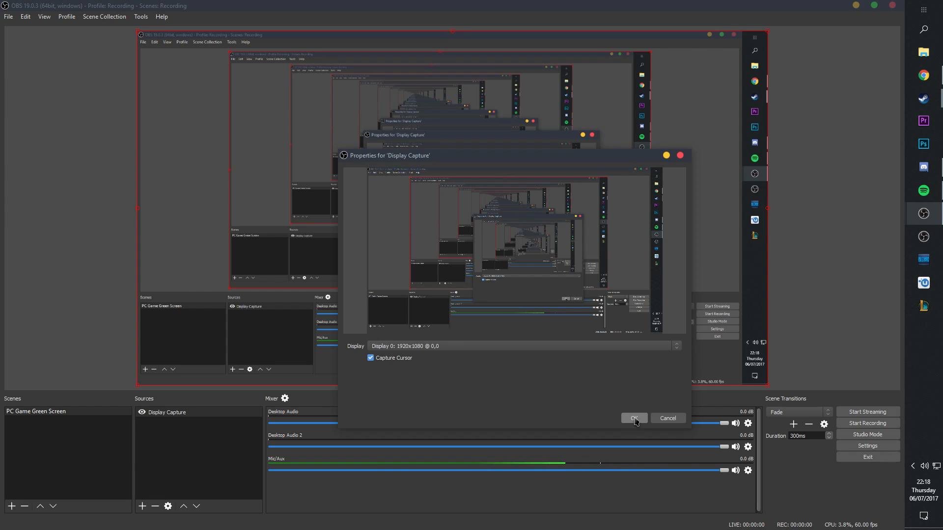
{"action": "left_click", "coordinate": [635, 418]}
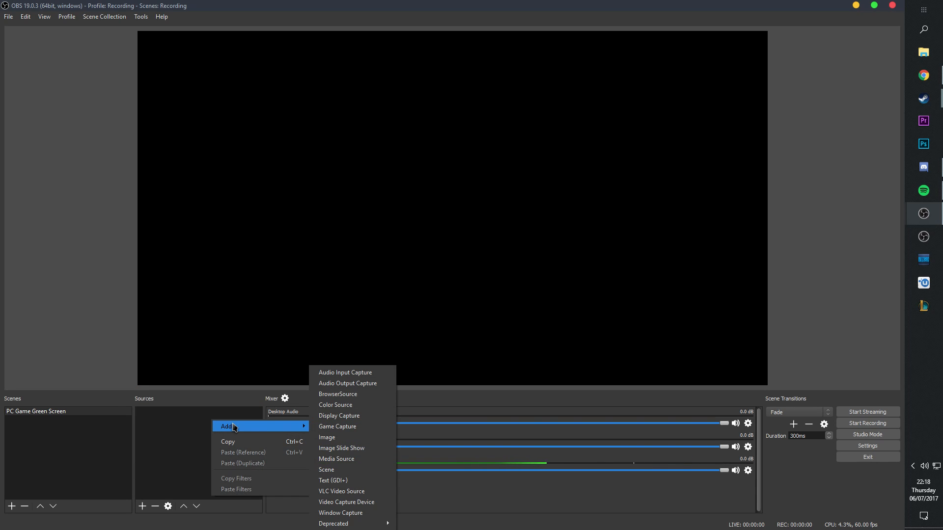
{"action": "mouse_move", "coordinate": [341, 513]}
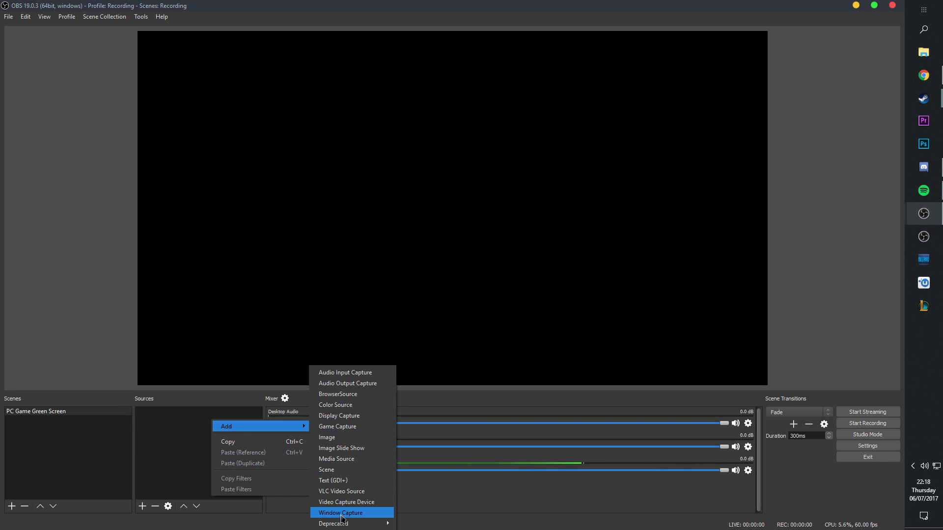
{"action": "left_click", "coordinate": [339, 513]}
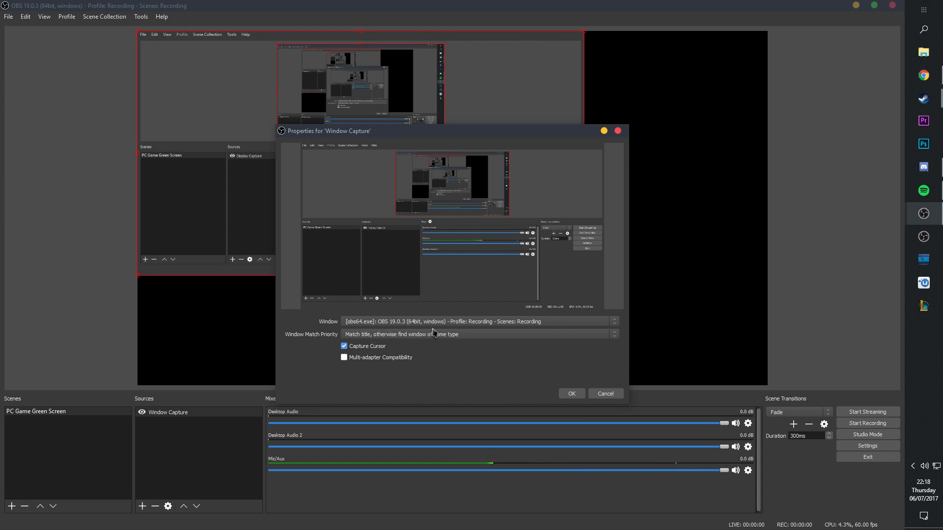
{"action": "left_click", "coordinate": [572, 392]}
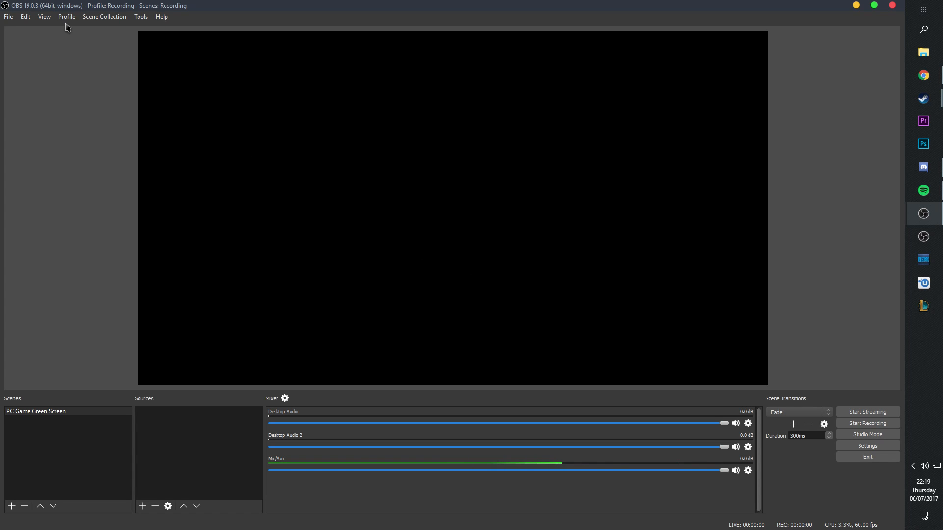
Browse the Recording, Recording 2 and Stream 1080p profiles, keeping Recording active.
{"action": "left_click", "coordinate": [67, 16]}
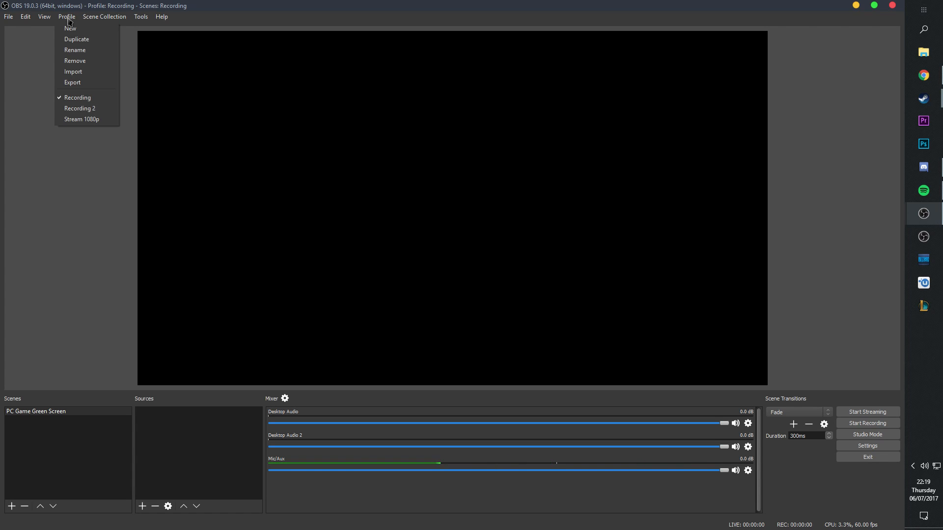
{"action": "mouse_move", "coordinate": [92, 119]}
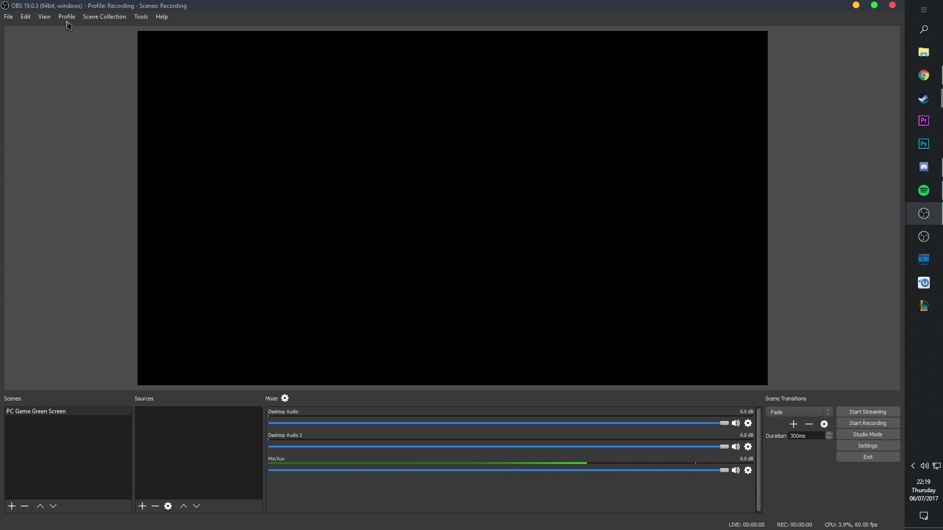
{"action": "left_click", "coordinate": [67, 16]}
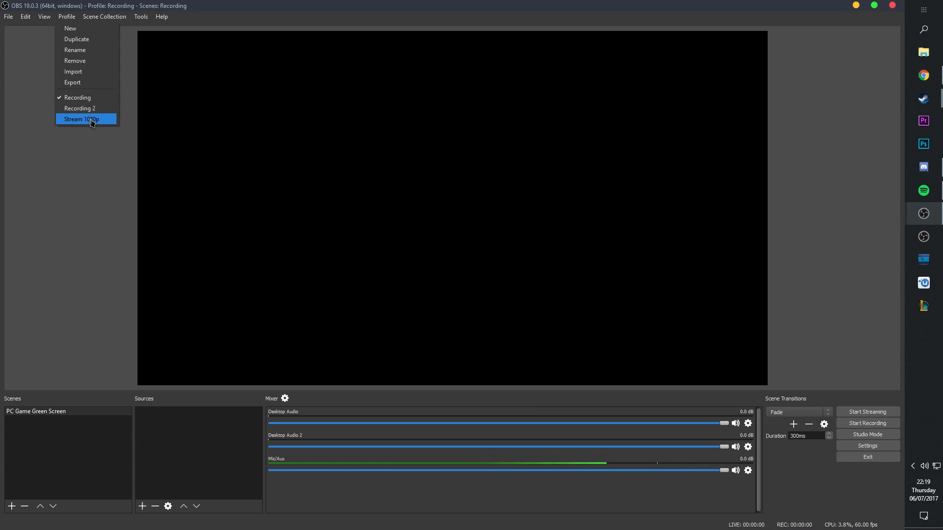
{"action": "left_click", "coordinate": [87, 119]}
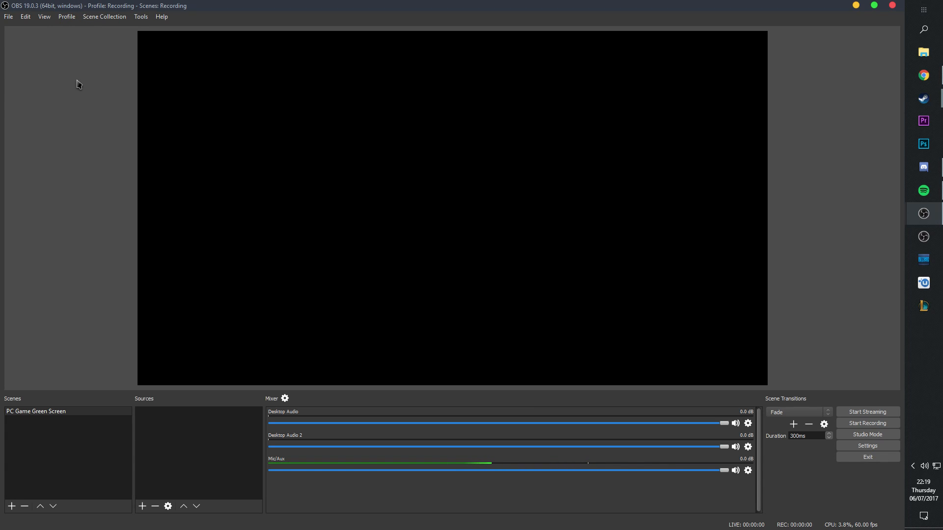
{"action": "left_click", "coordinate": [66, 15]}
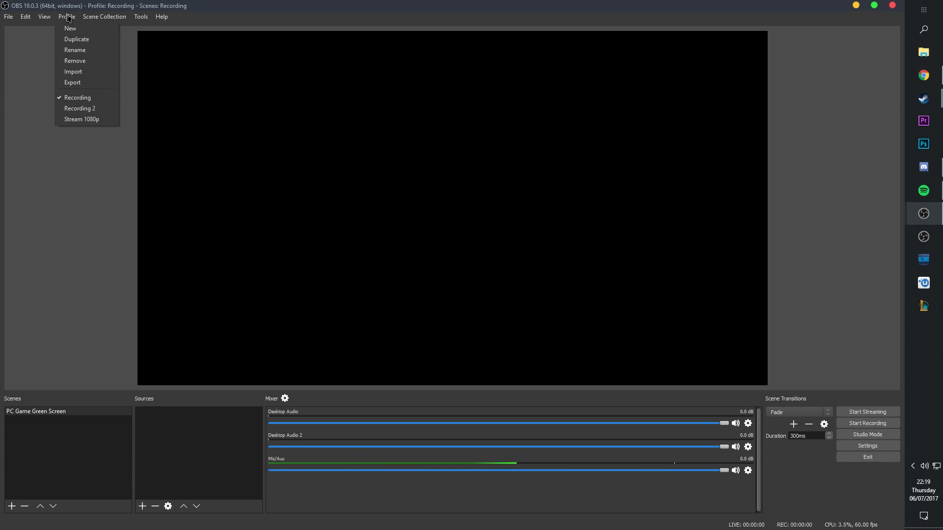